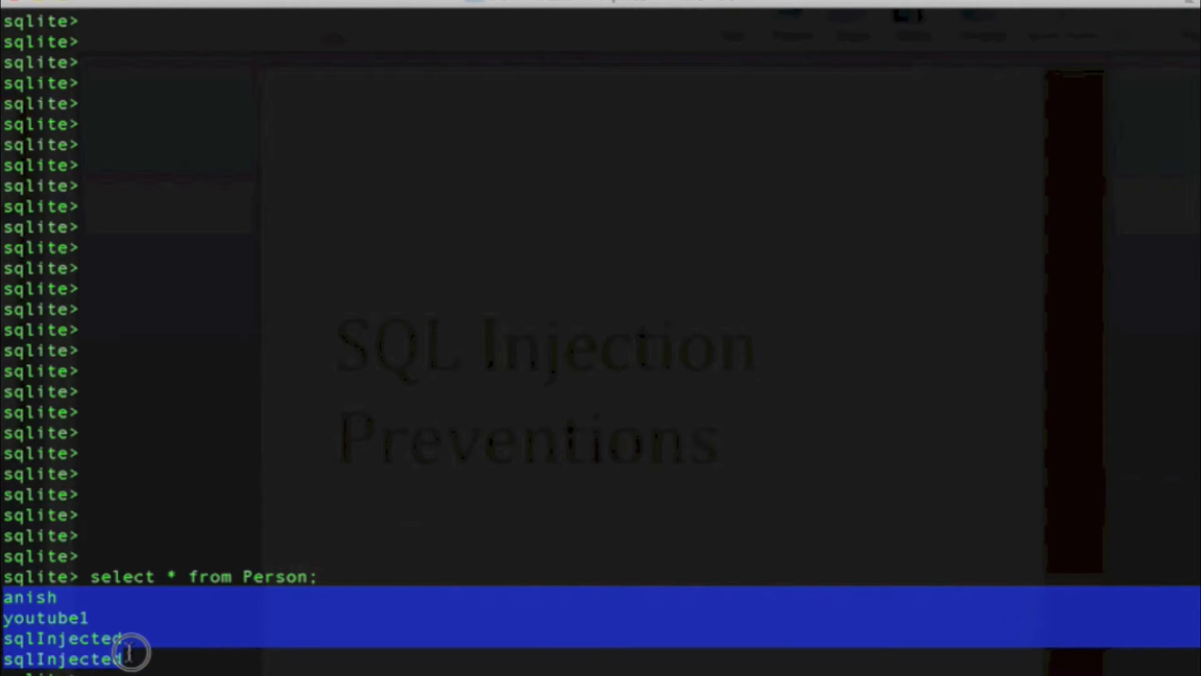
# Switch from the sqlite3 terminal to the Eclipse window with the SQLInjection class
pyautogui.click(130, 655)
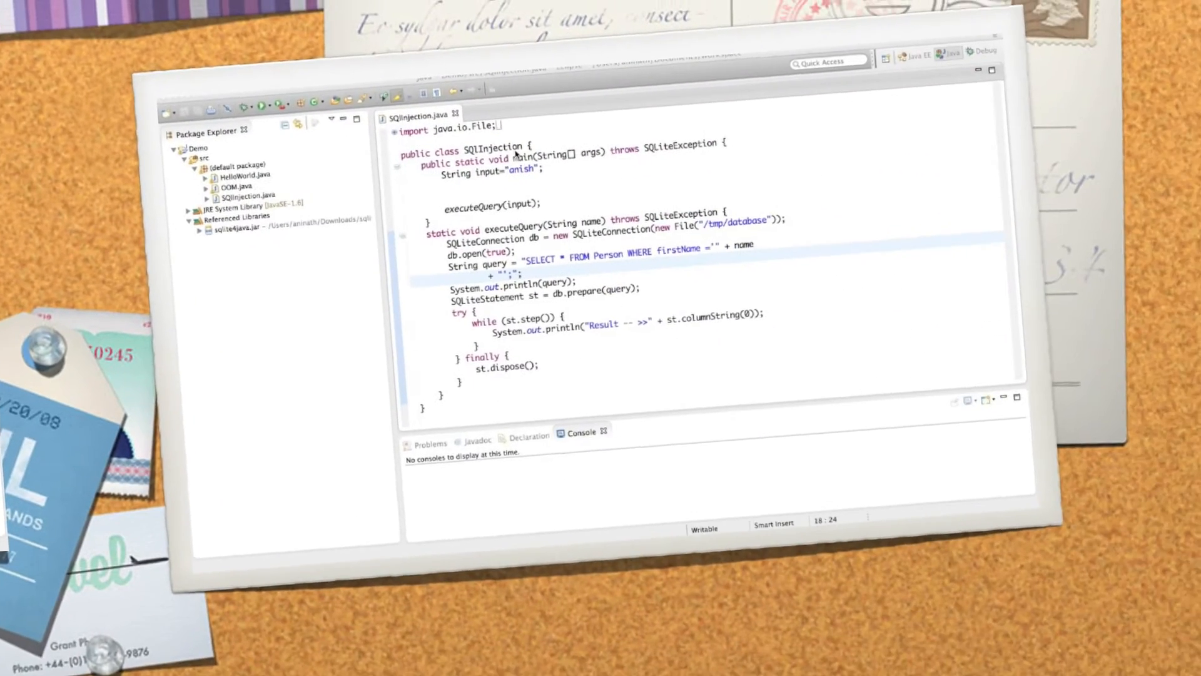
pyautogui.click(991, 70)
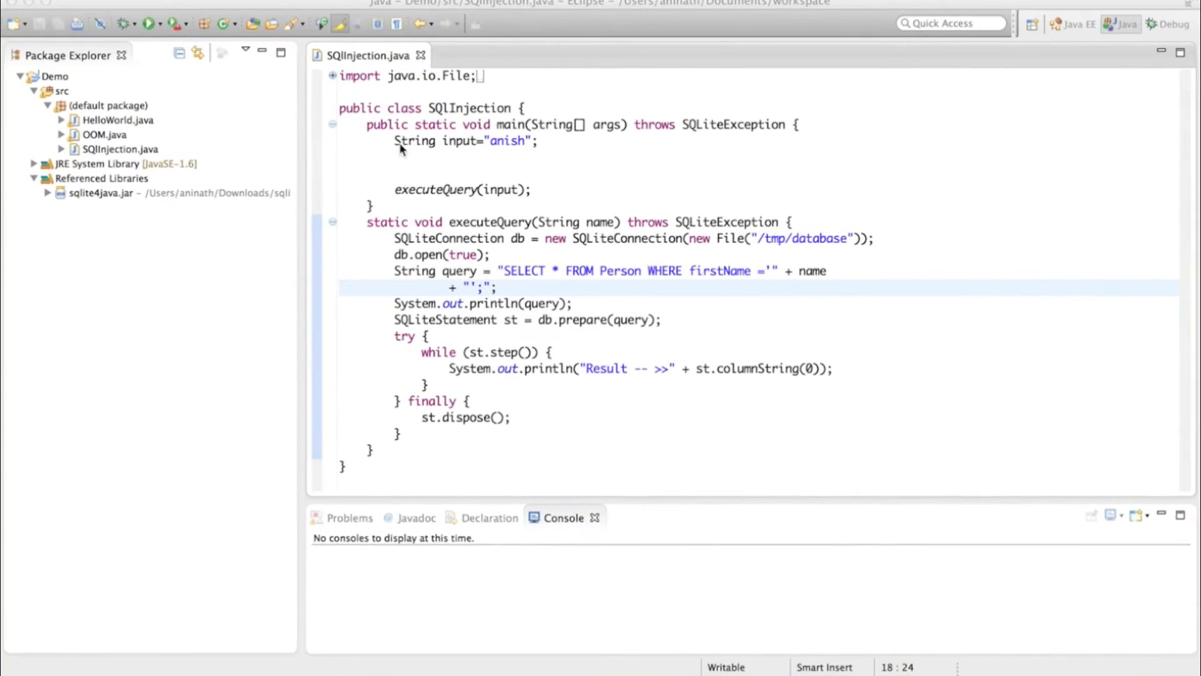
pyautogui.moveTo(387, 148)
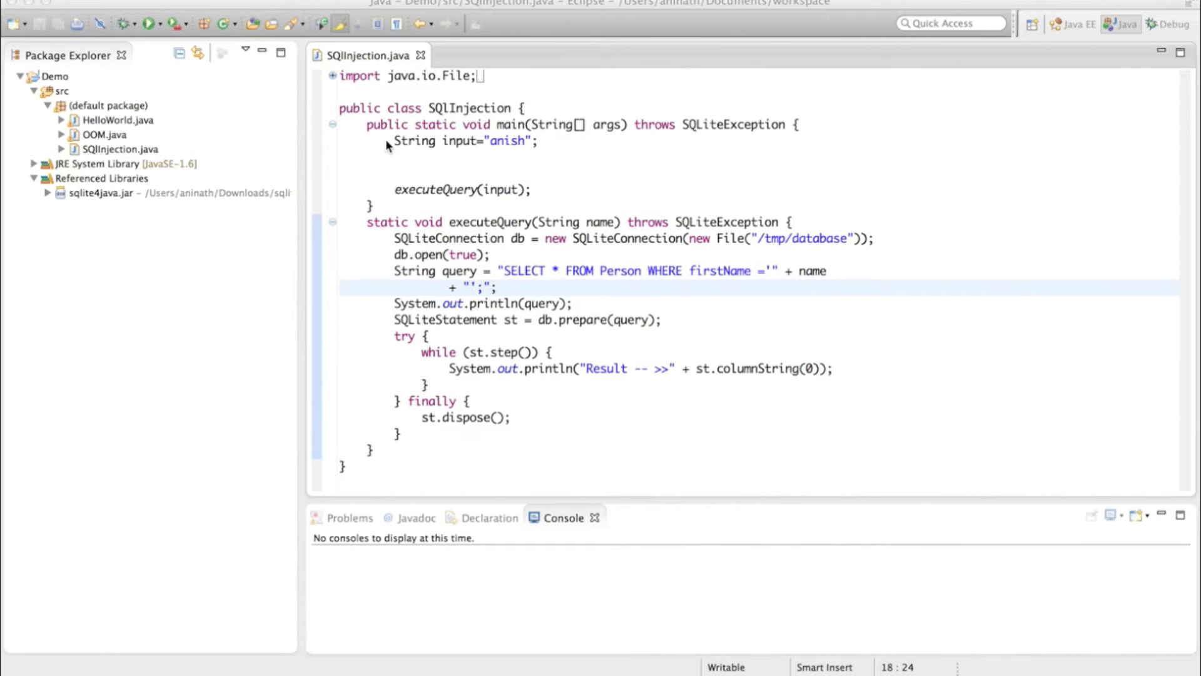
pyautogui.moveTo(491, 155)
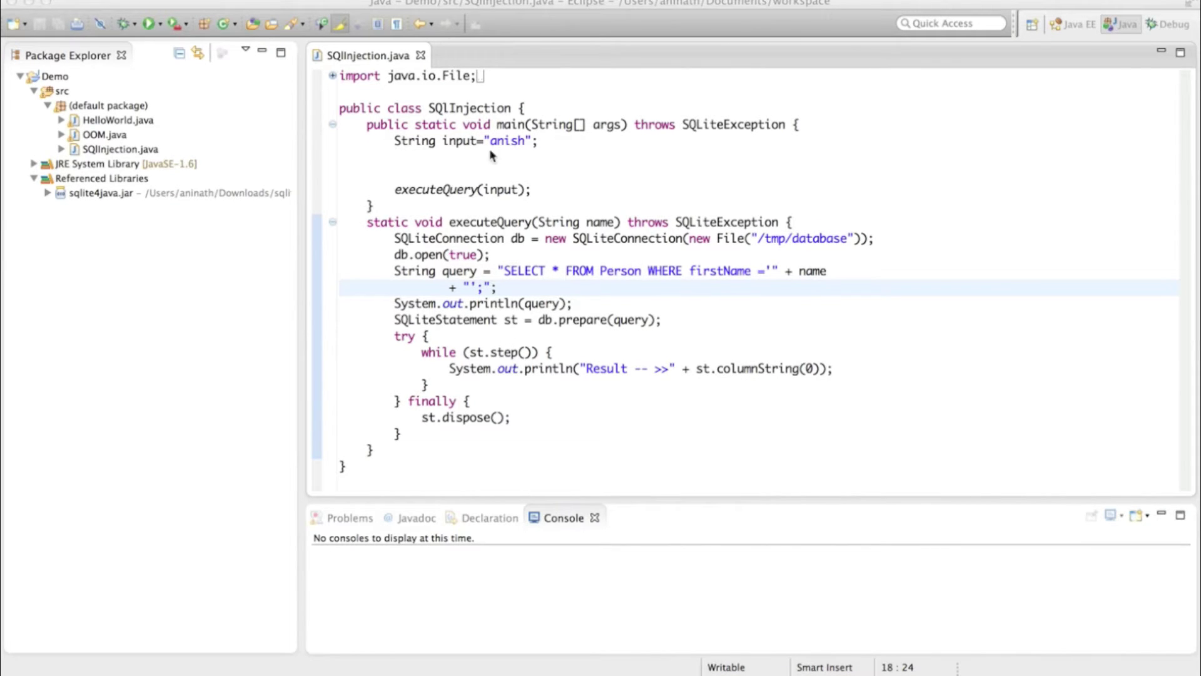
pyautogui.moveTo(504, 158)
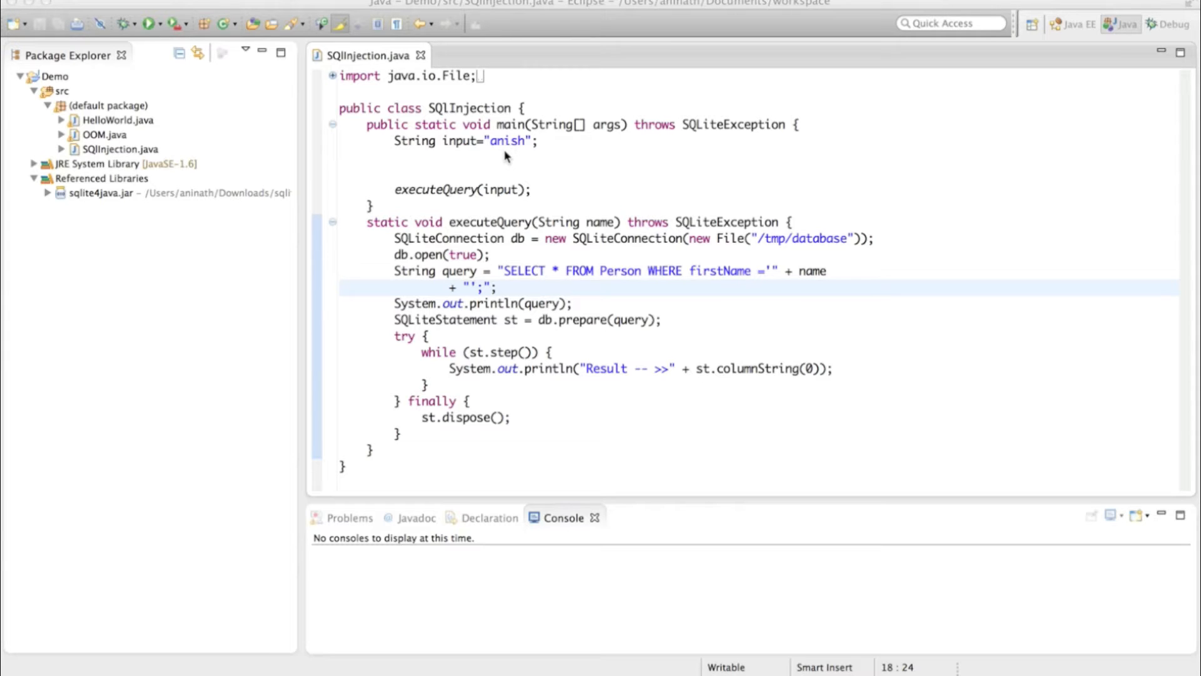
pyautogui.moveTo(553, 163)
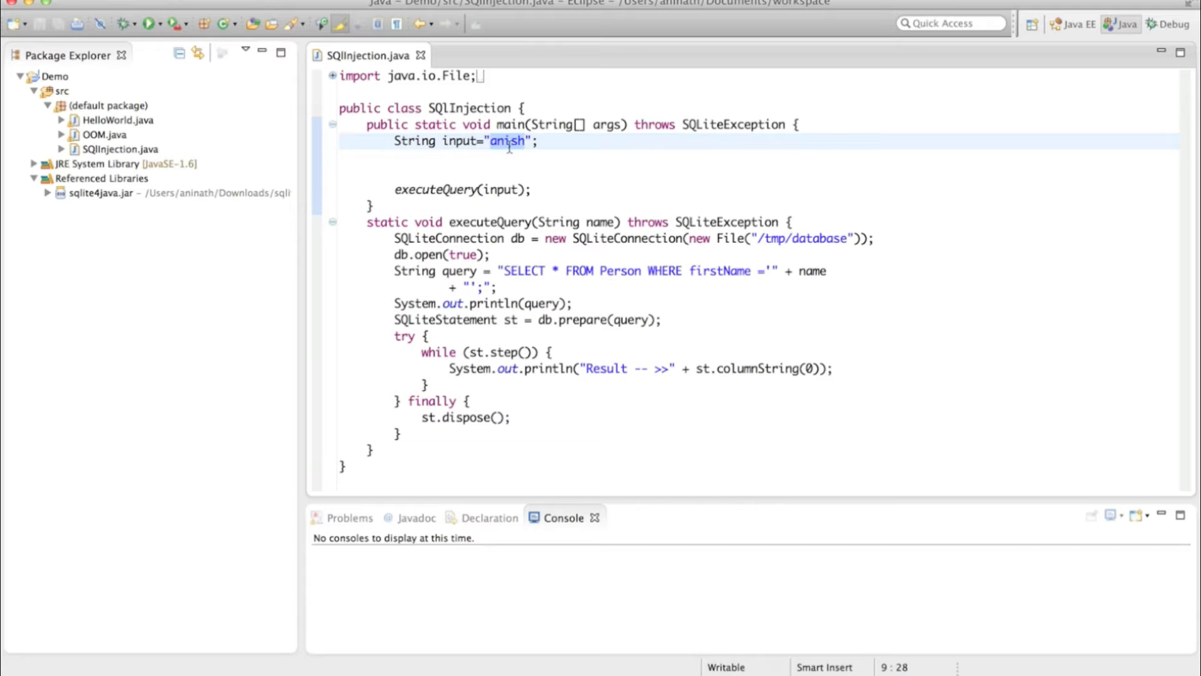
pyautogui.moveTo(433, 189)
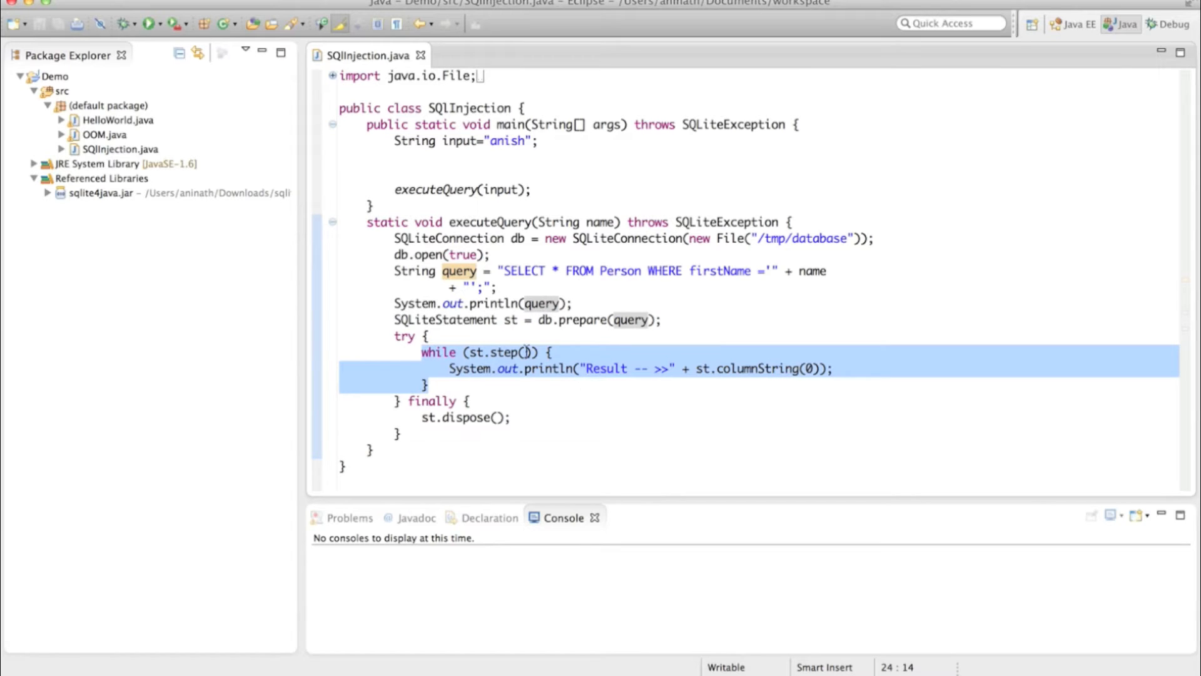
pyautogui.click(473, 452)
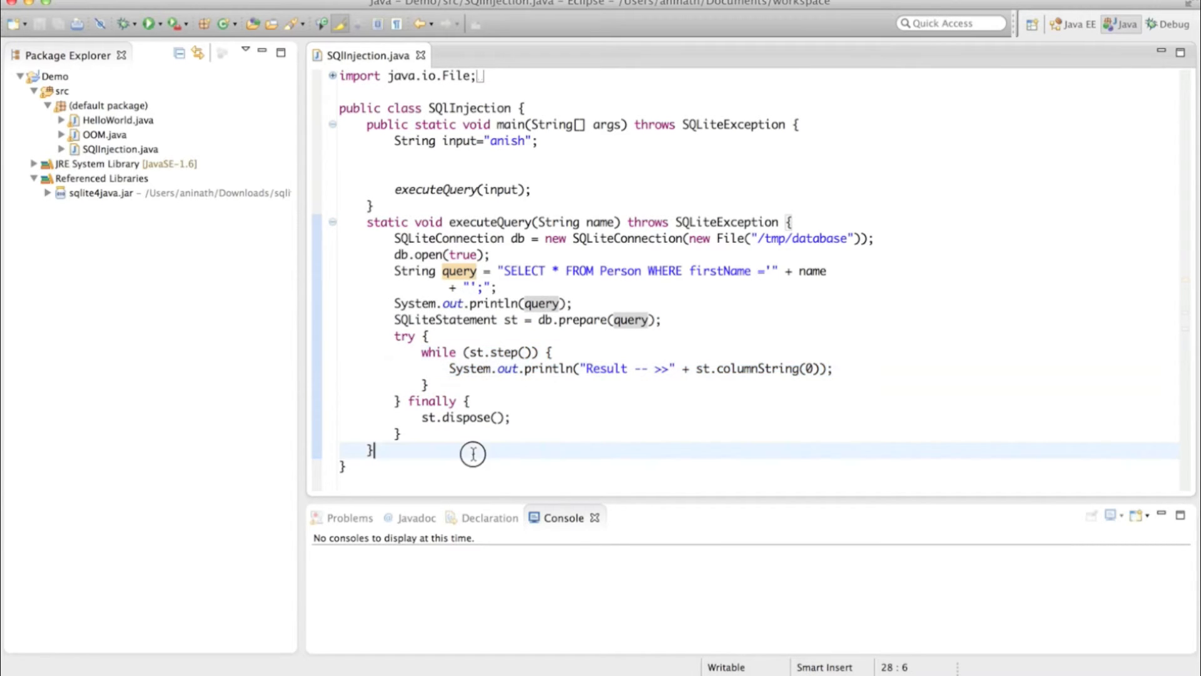
# Run SQLInjection as a Java Application, printing the query for 'anish' and result anish
pyautogui.rightClick(473, 453)
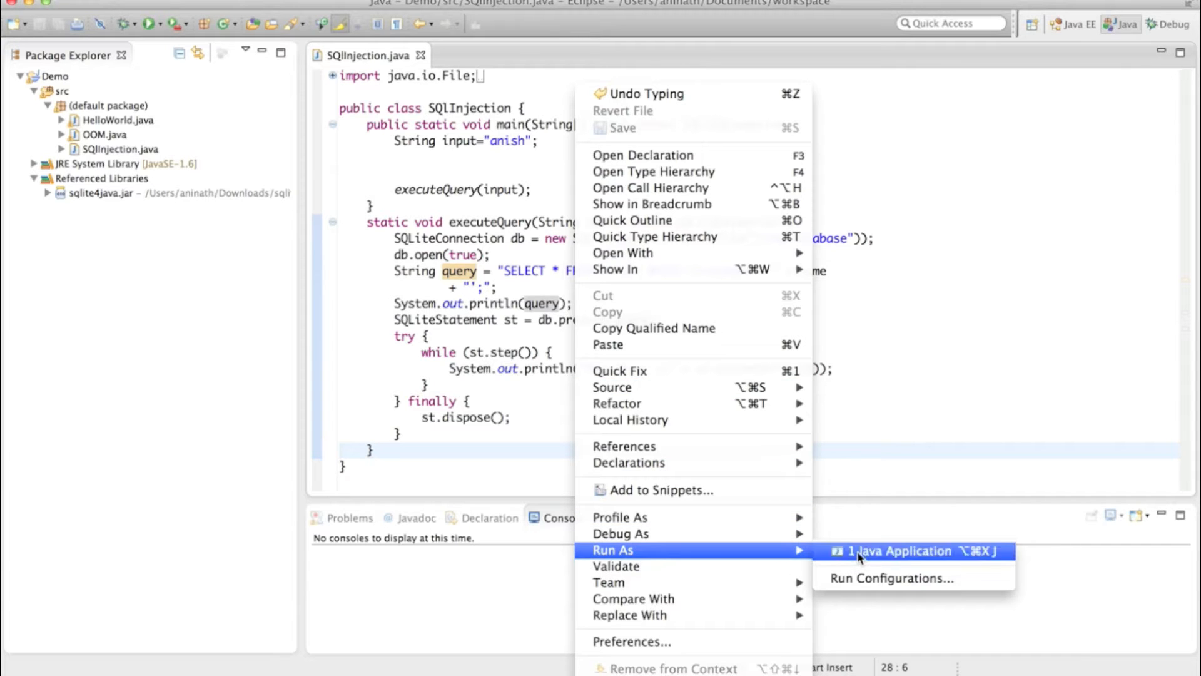
pyautogui.click(896, 551)
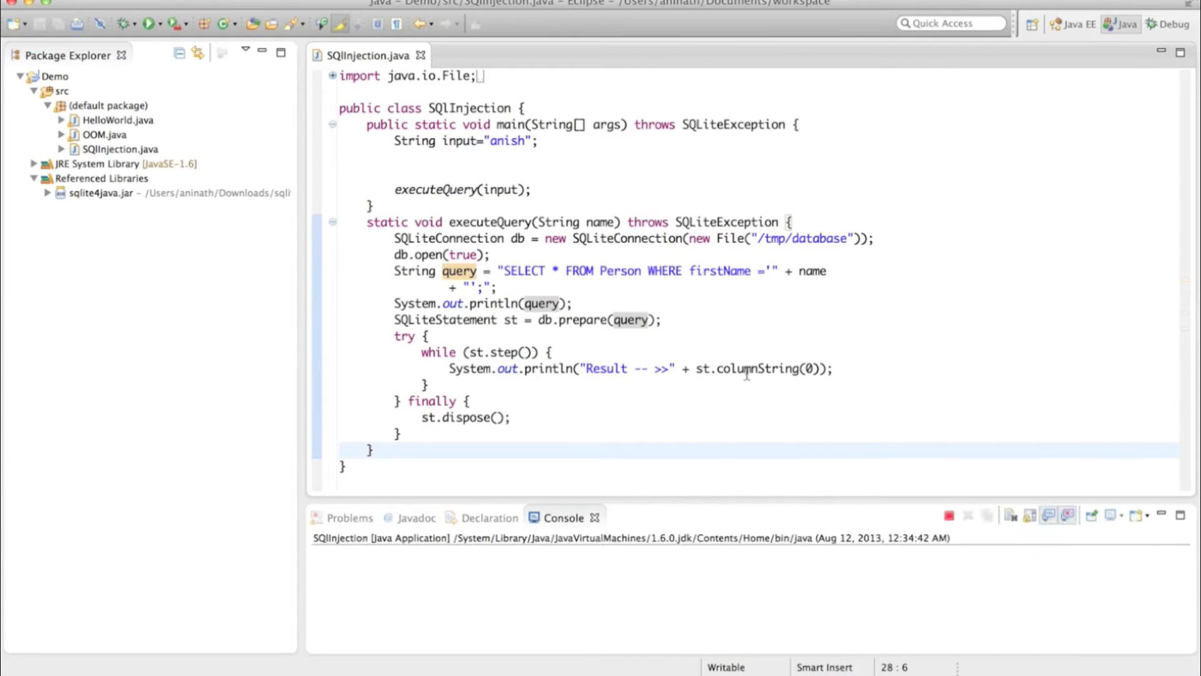
pyautogui.click(146, 24)
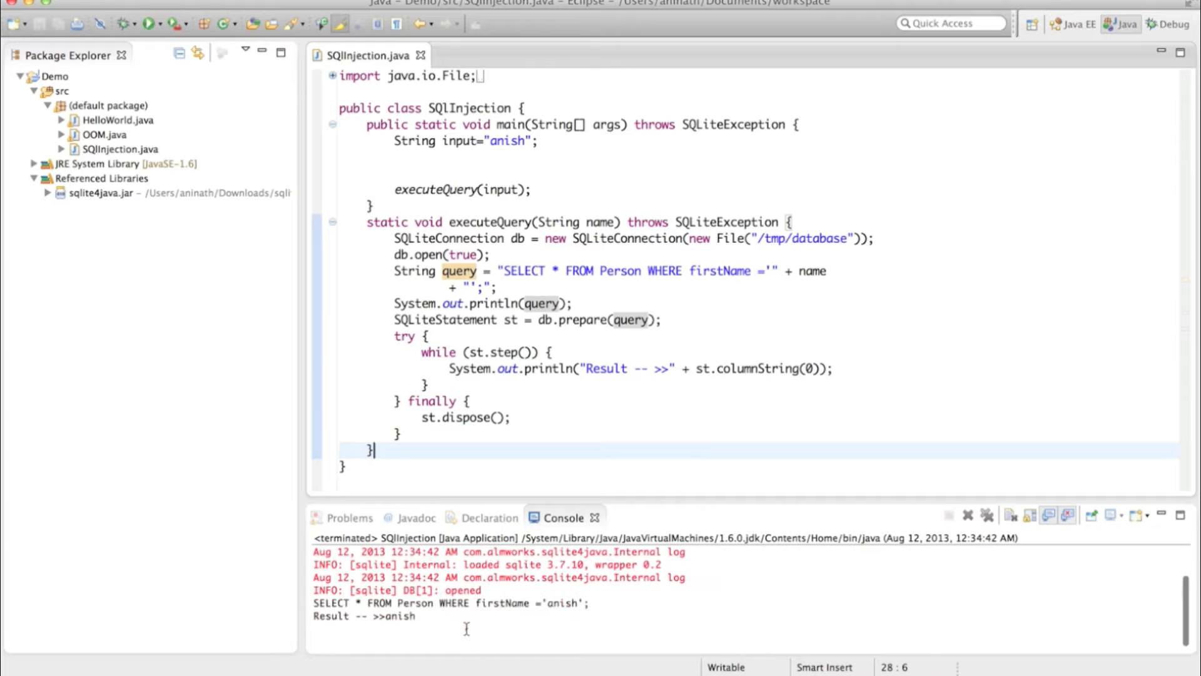
pyautogui.moveTo(606, 604)
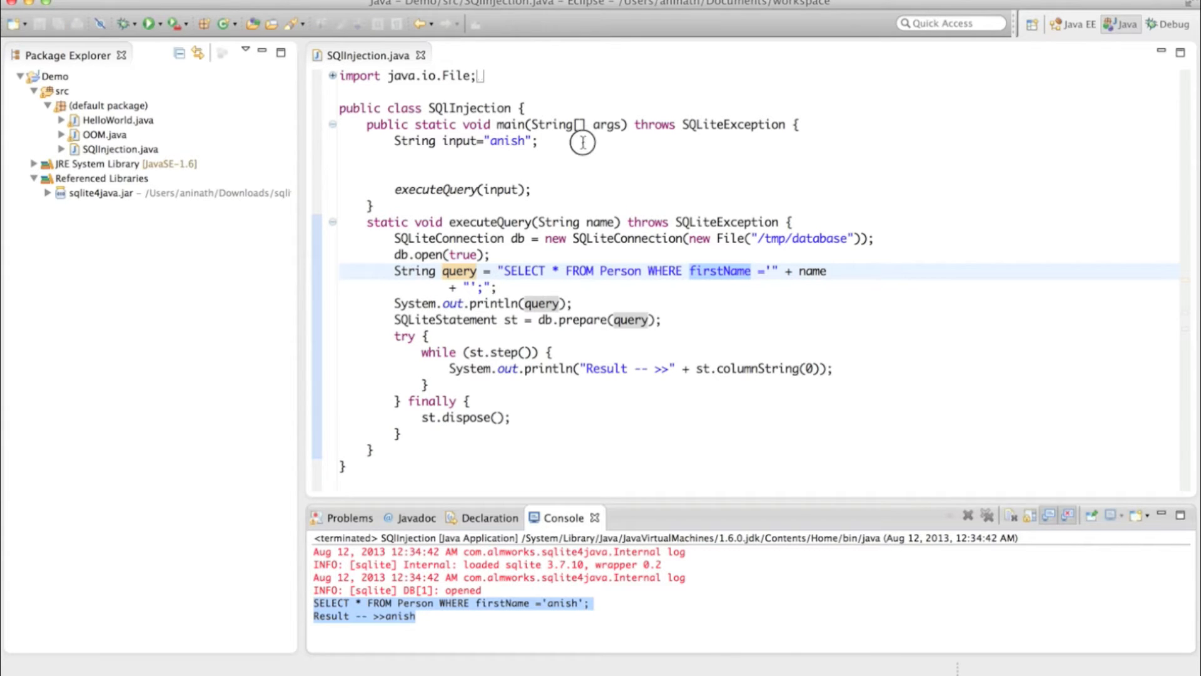
# Add comments '//This Input from your WebPage' and 'Let's perform the attack' in main, then a new line
pyautogui.click(546, 141)
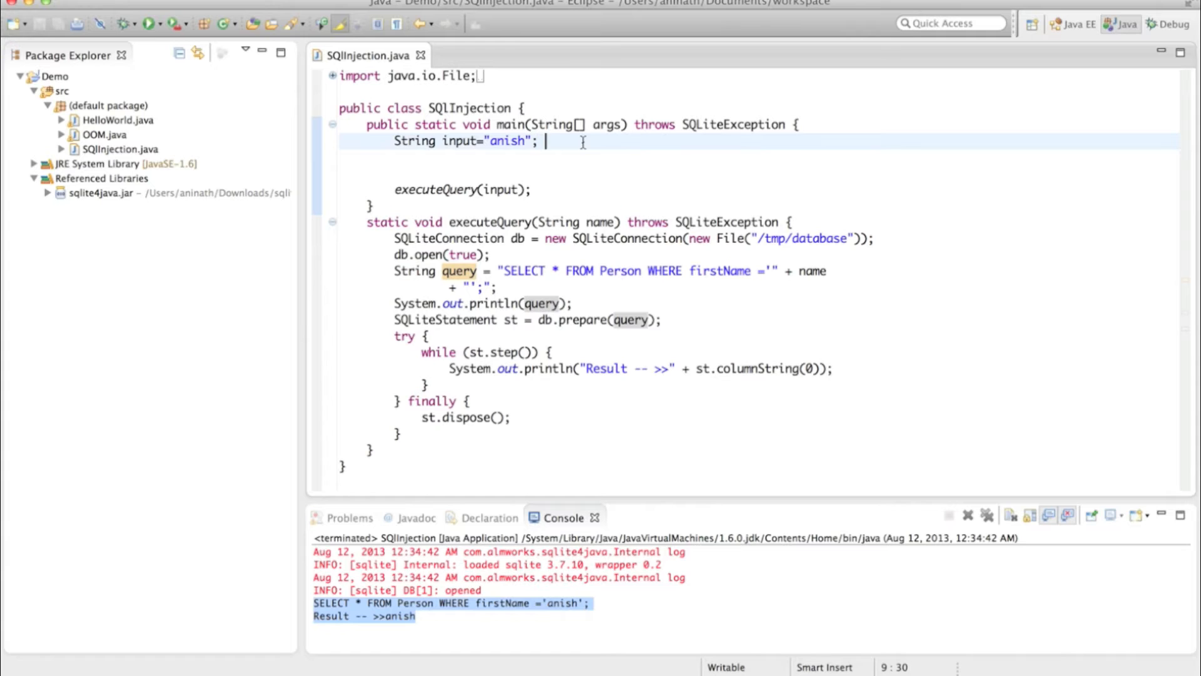
pyautogui.write('//This is the')
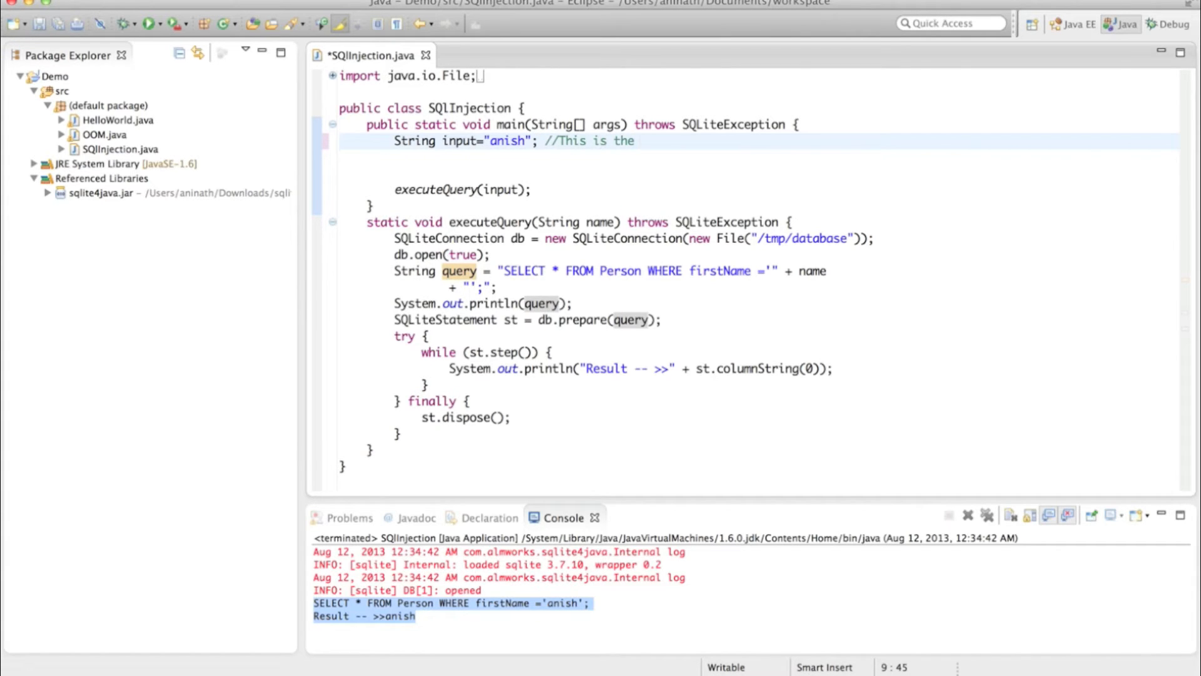
pyautogui.write('Input')
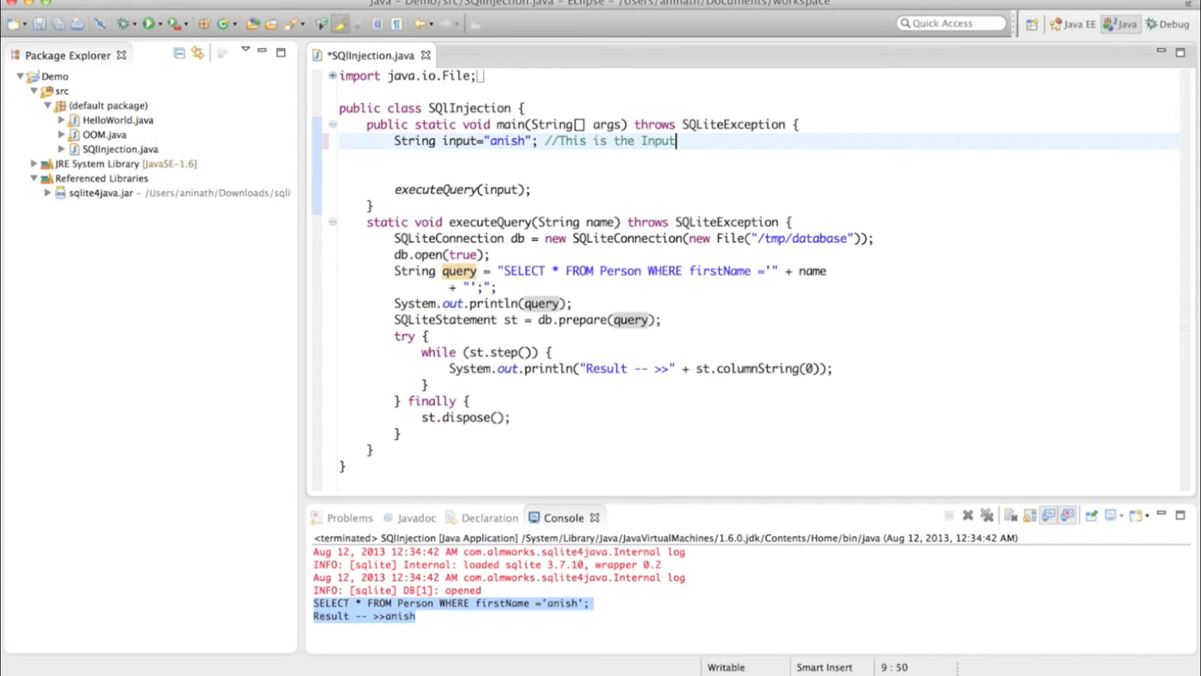
pyautogui.write('from')
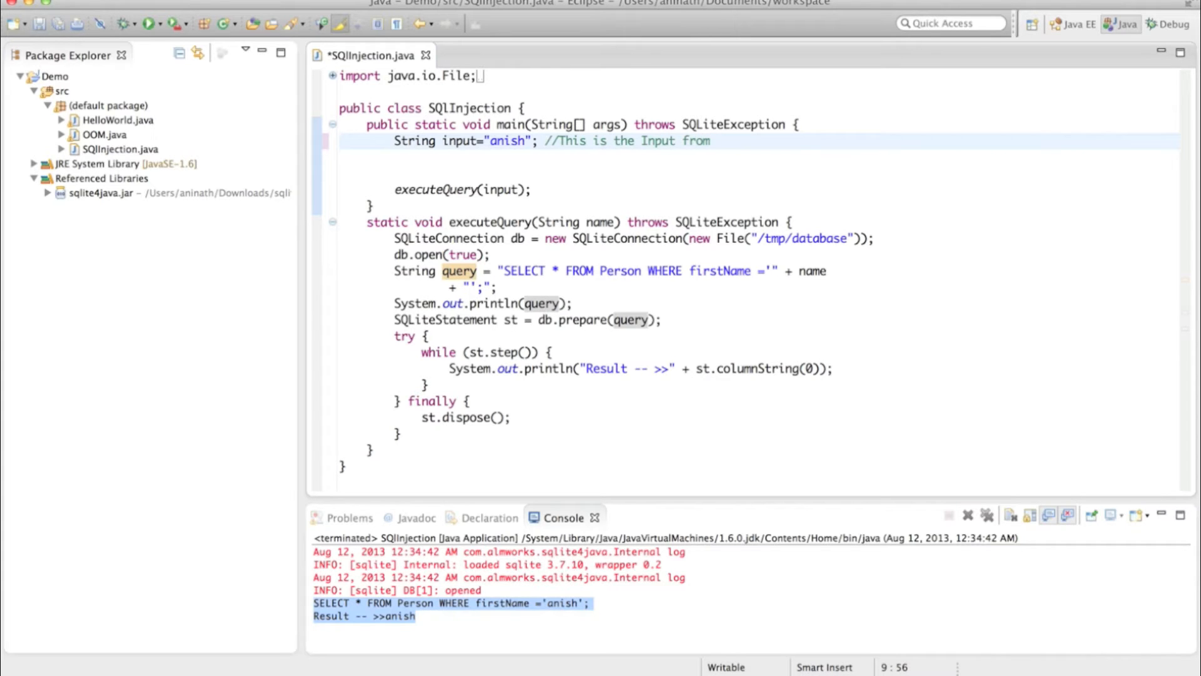
pyautogui.write('your WebP')
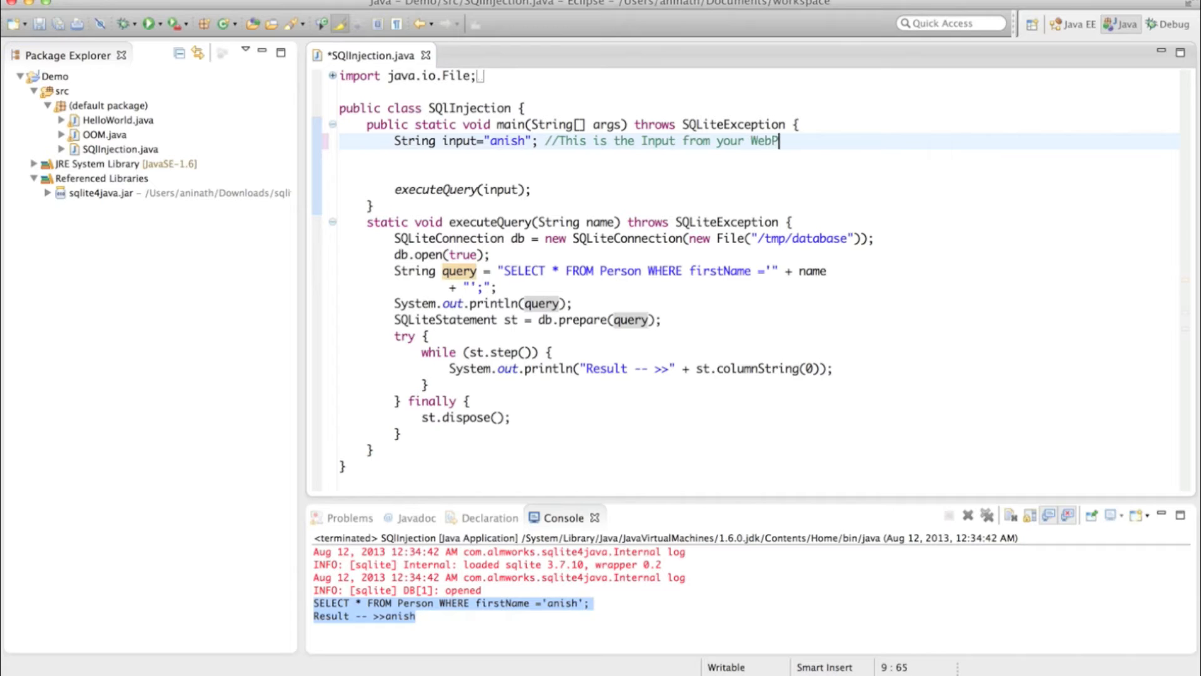
pyautogui.write('age')
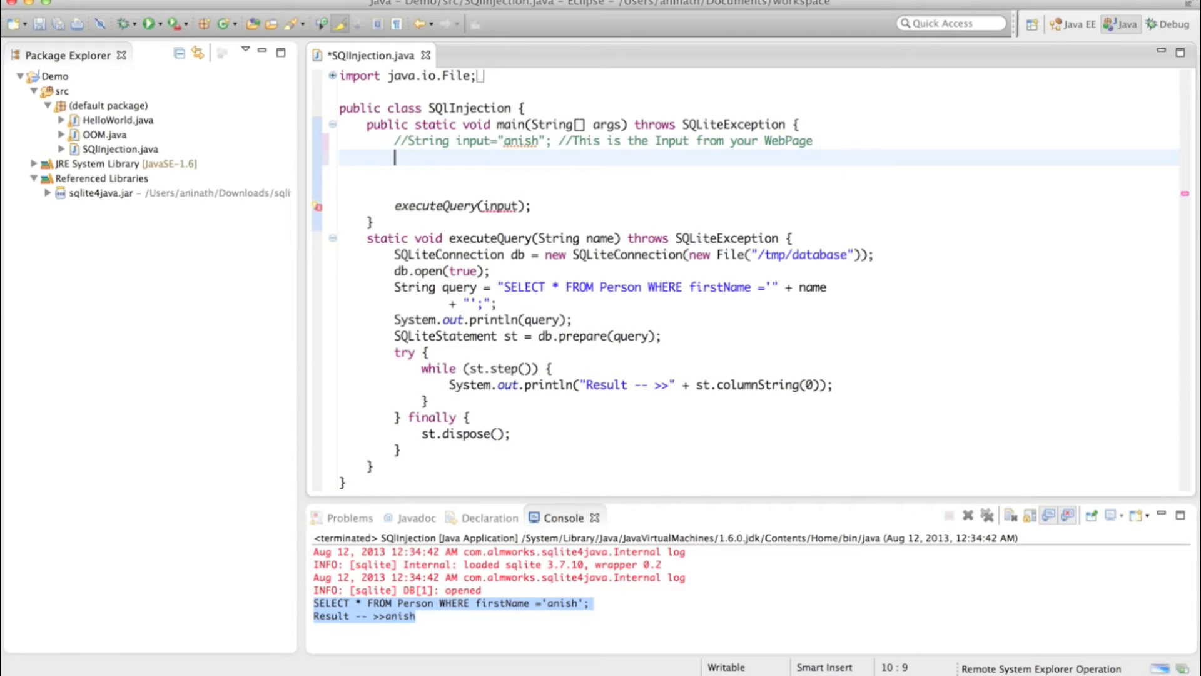
pyautogui.write('Let')
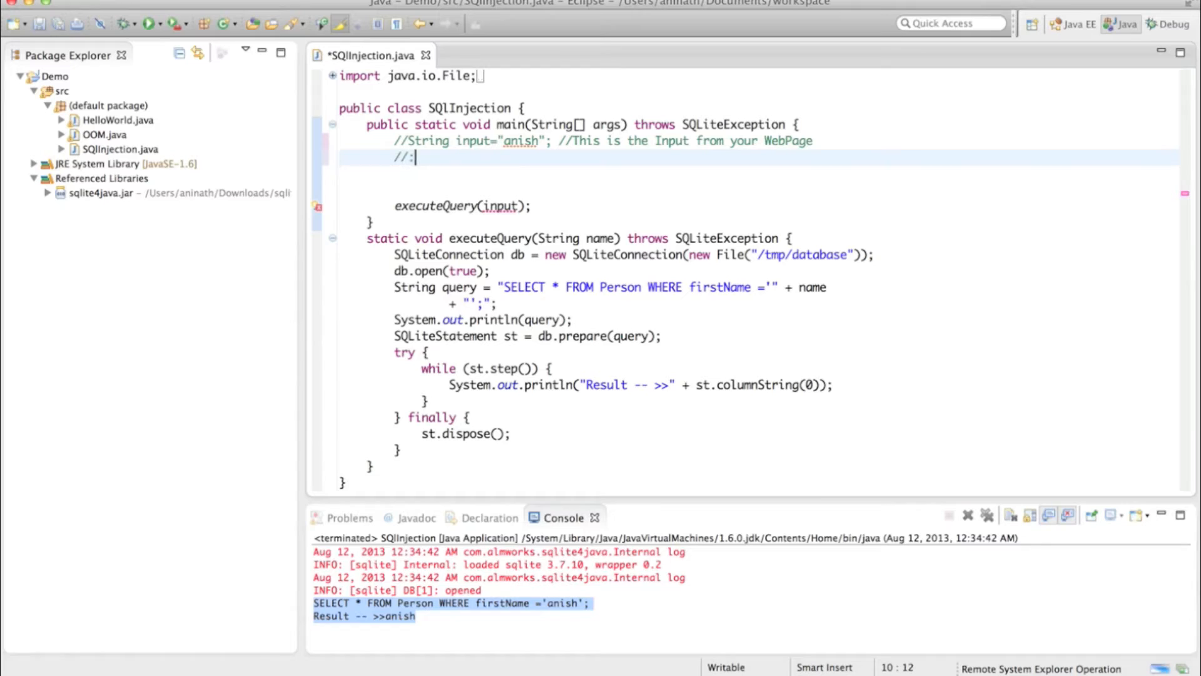
pyautogui.write("Let'")
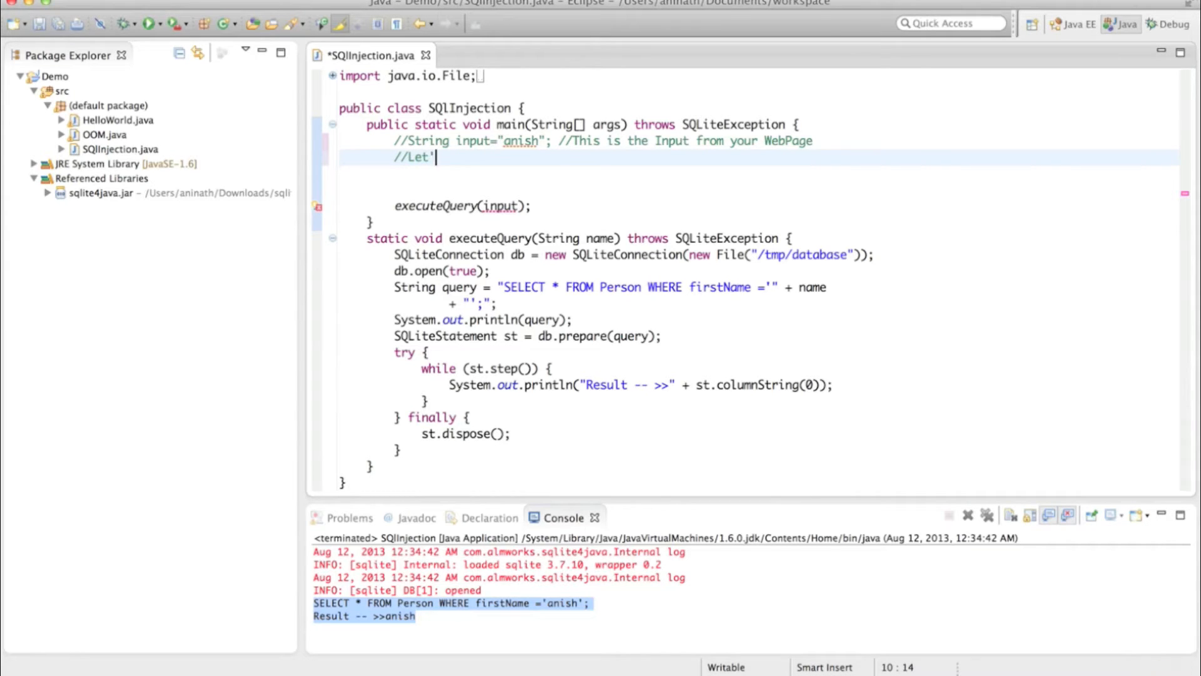
pyautogui.write('s perform')
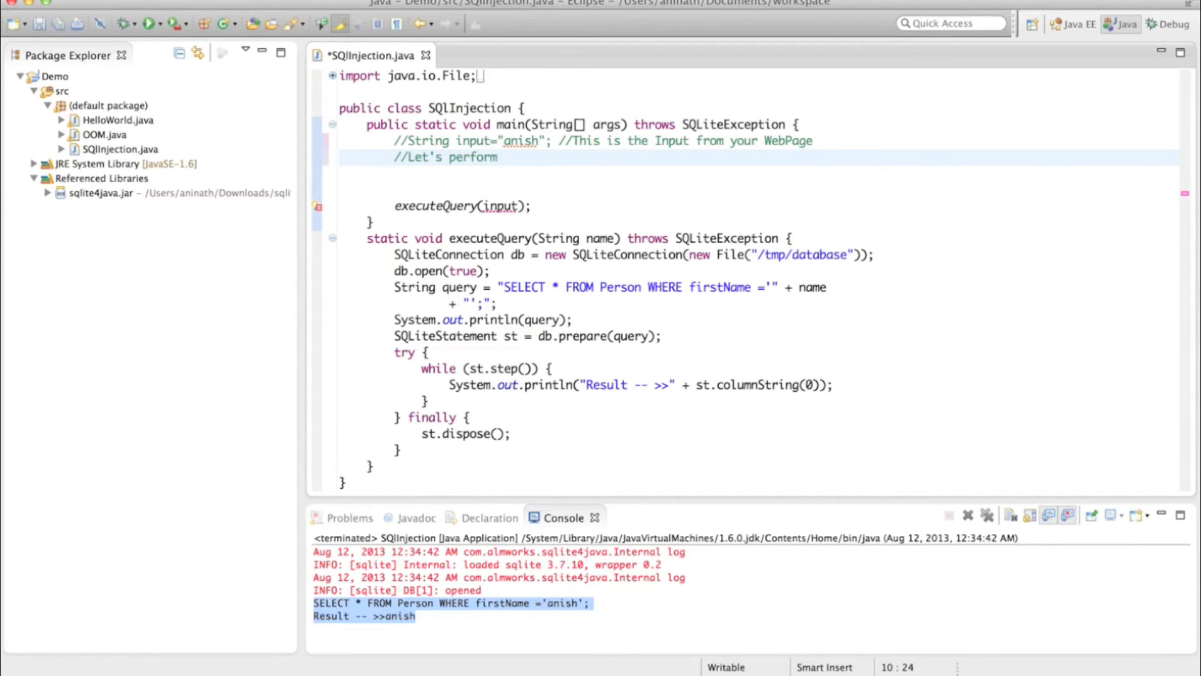
pyautogui.write('the at')
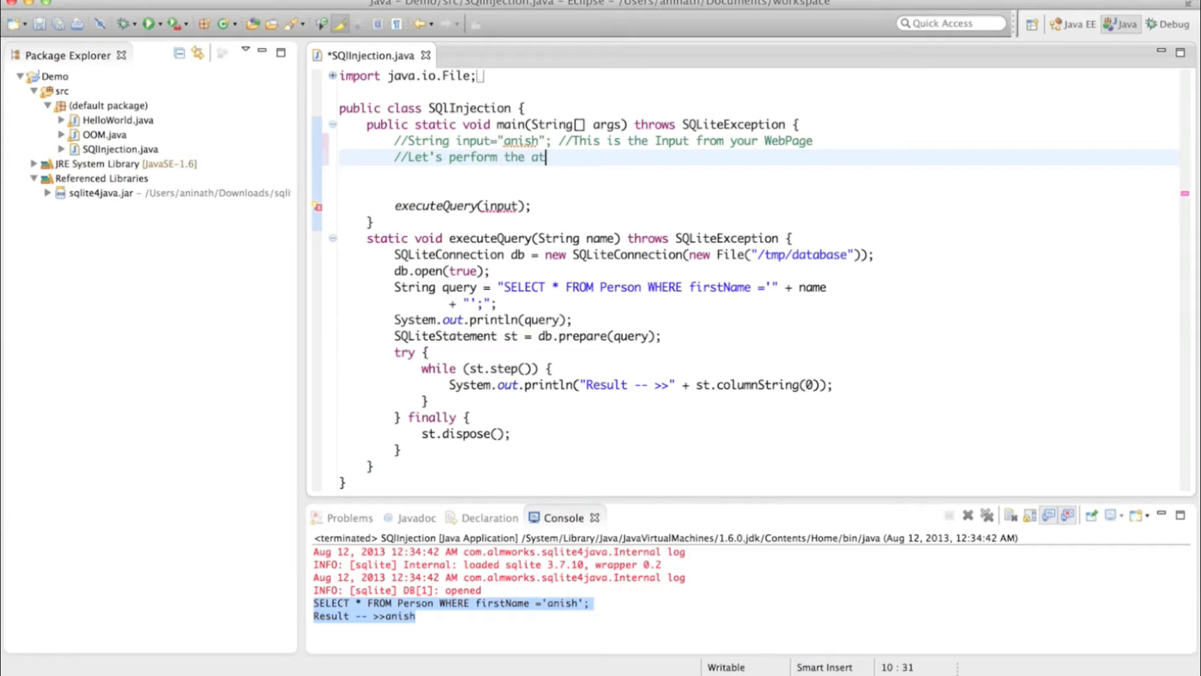
pyautogui.write('tack')
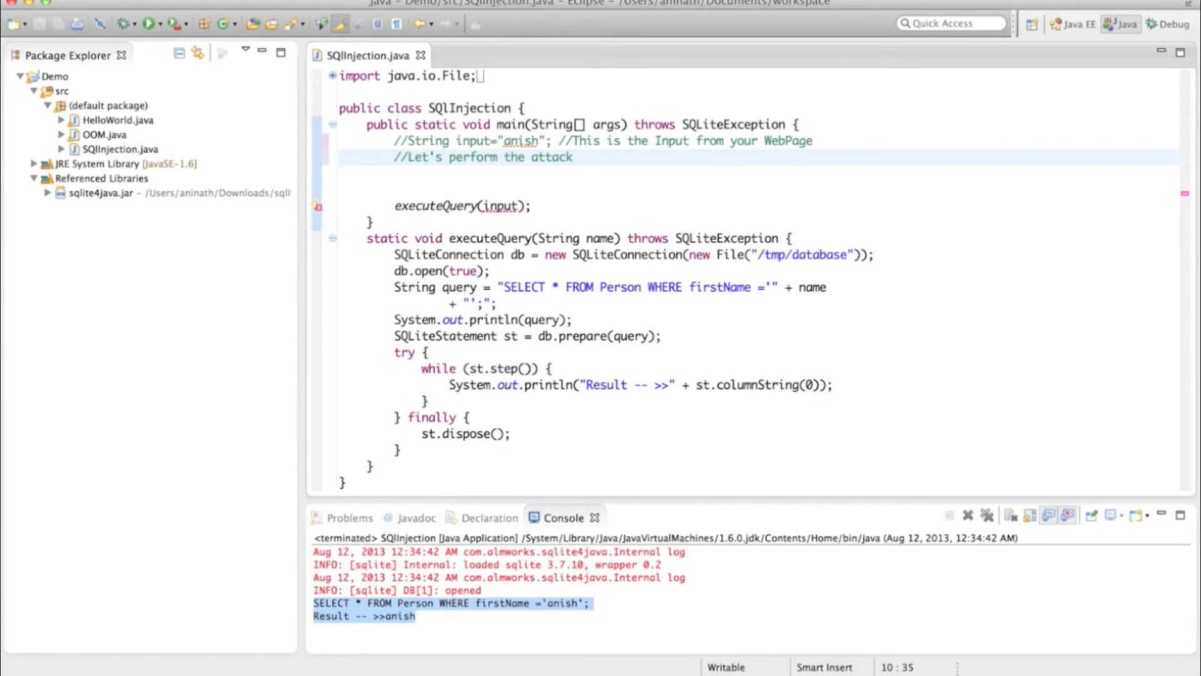
pyautogui.press('Return')
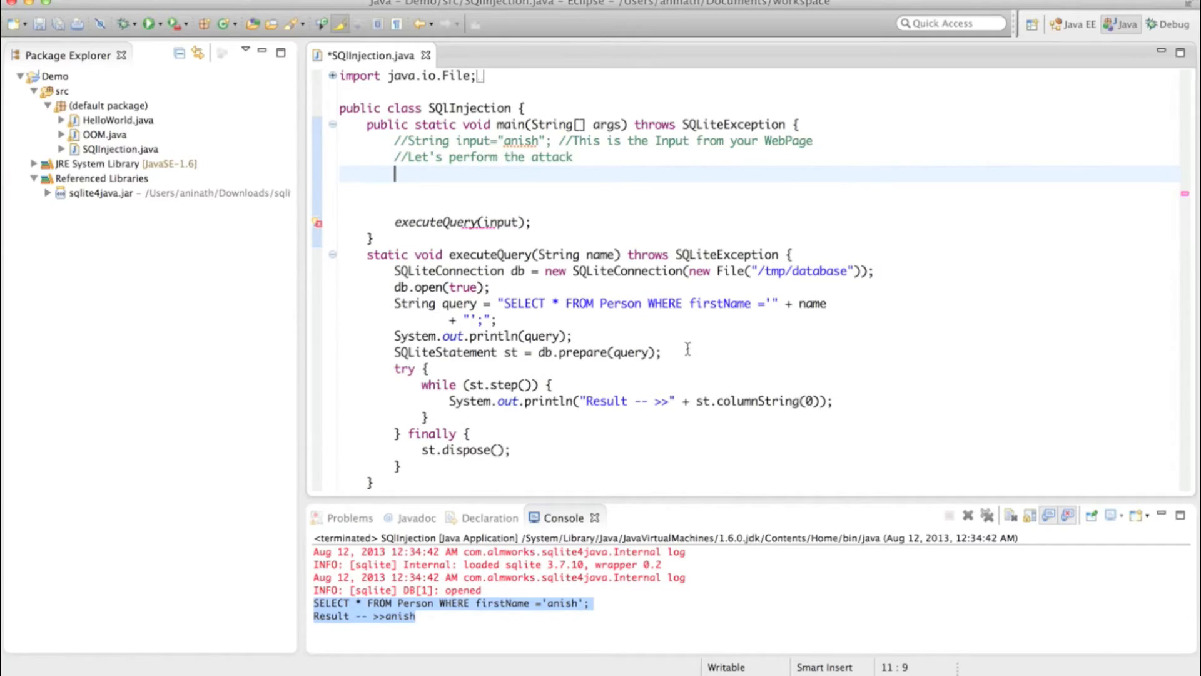
# Set input to "anish';update Person set firstName='youtube1' where firstName='youtube" and start a comment
pyautogui.write('String input ==')
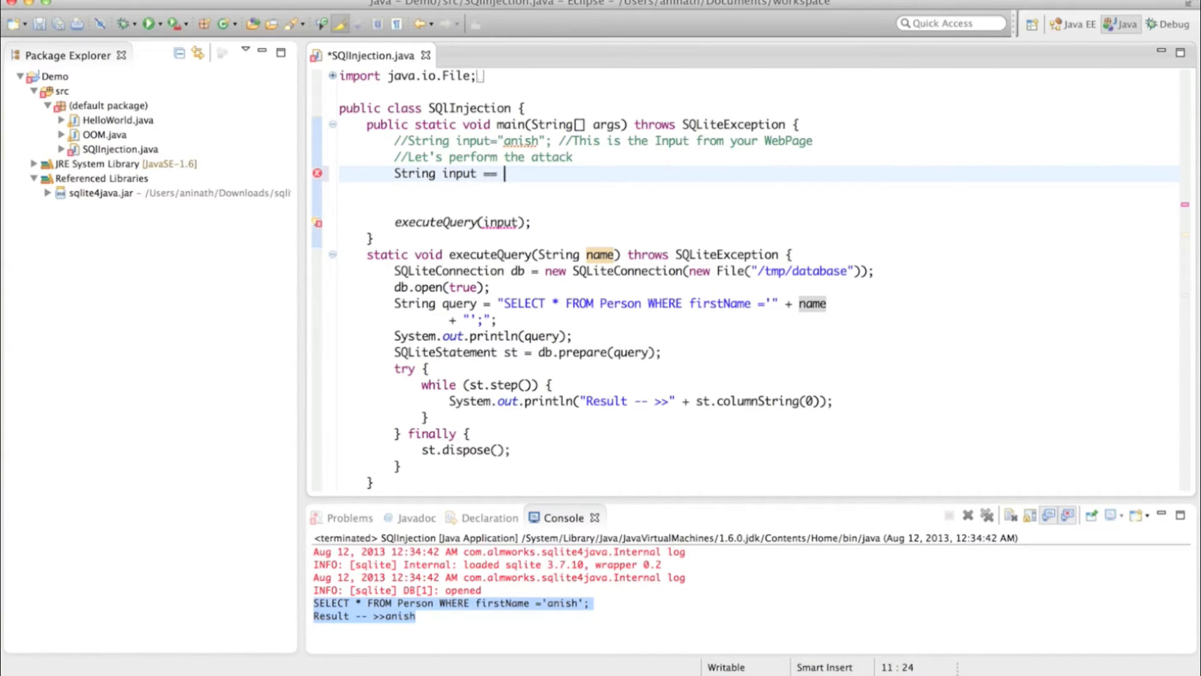
pyautogui.write('"')
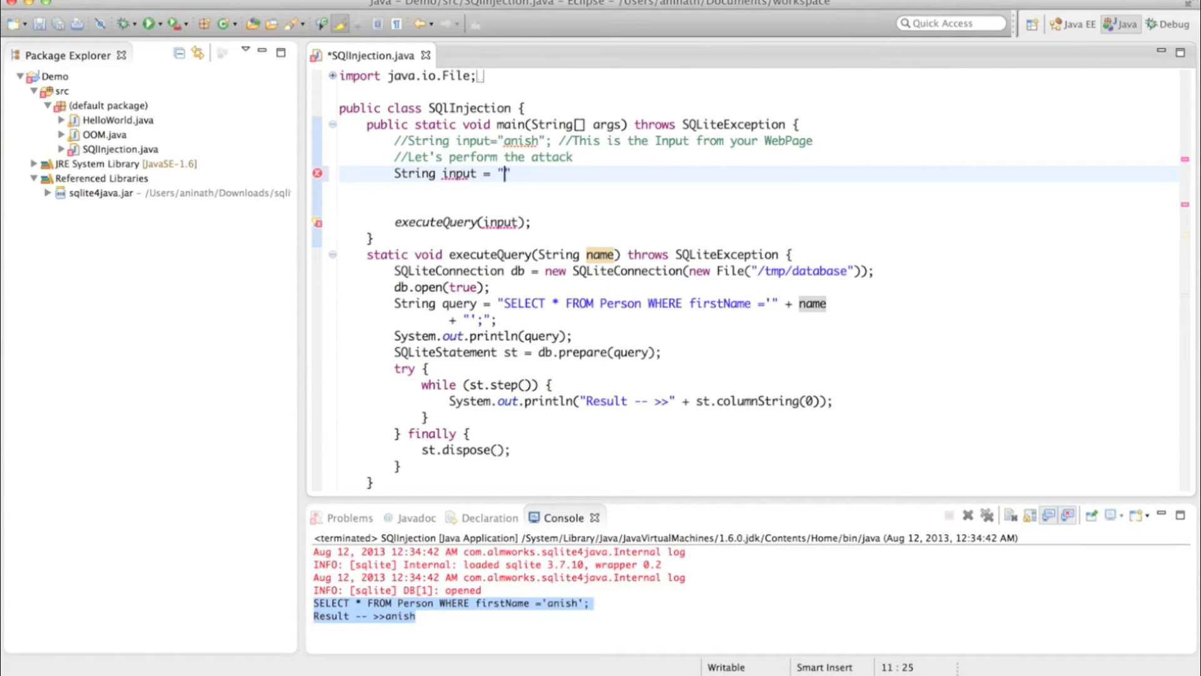
pyautogui.write('"')
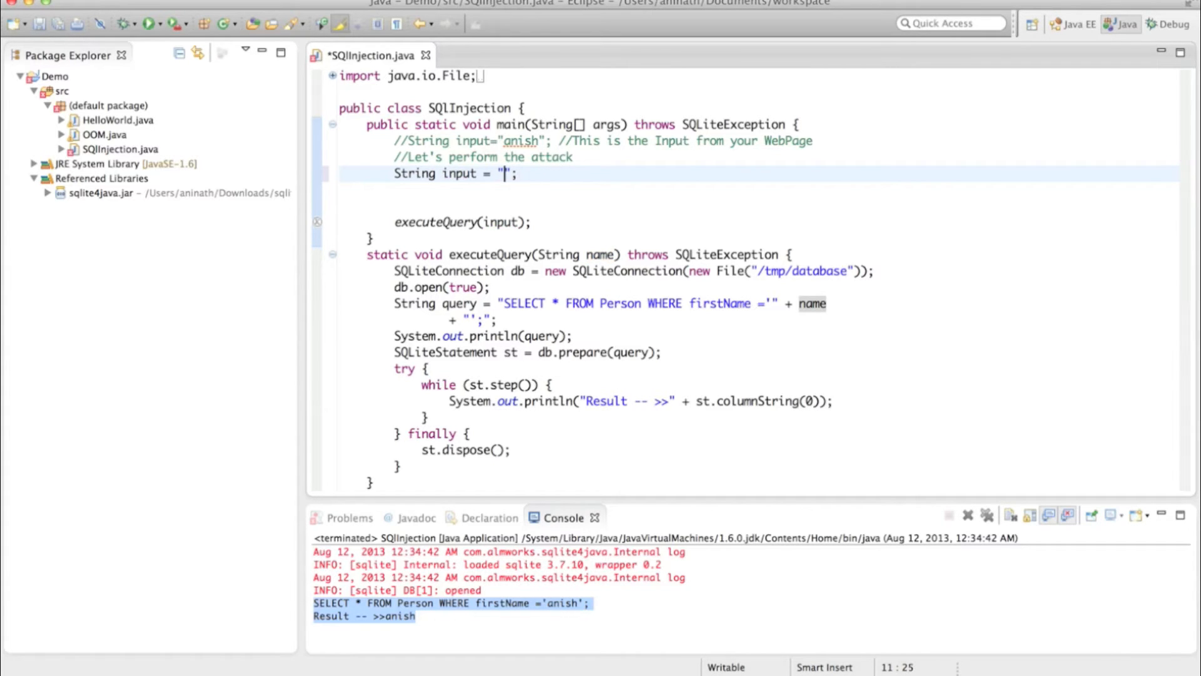
pyautogui.write("anish';update  Person set firstName='youtube1' where  firstName='youtube")
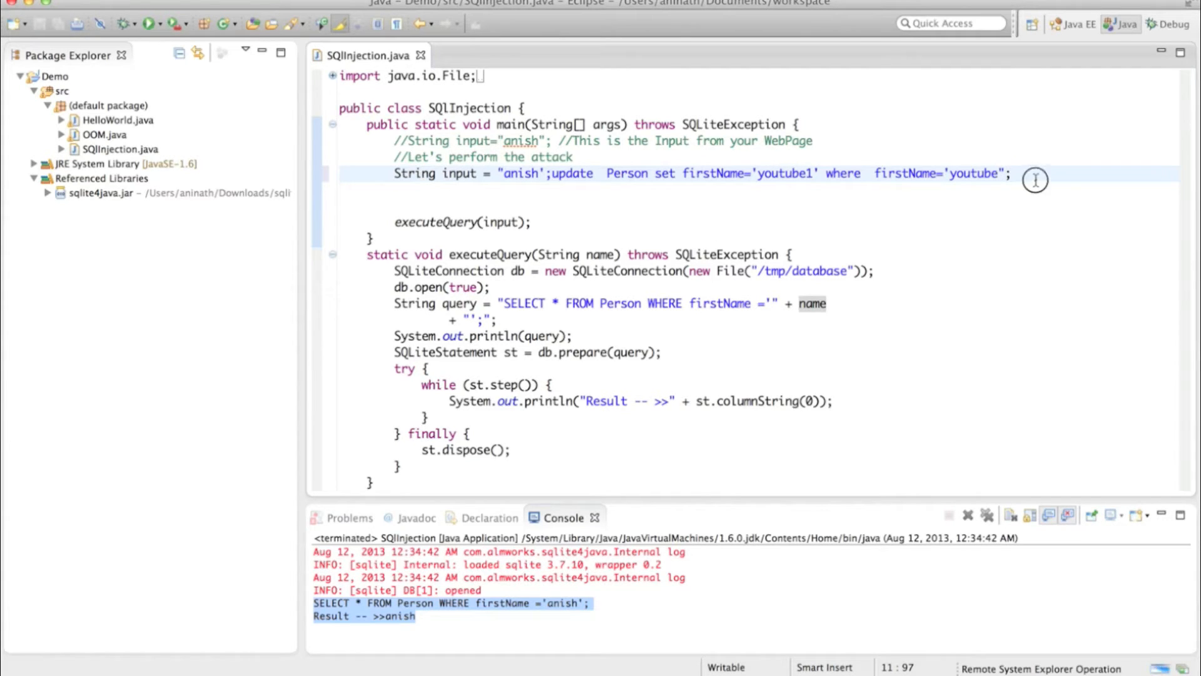
pyautogui.write('//A well formed SQL')
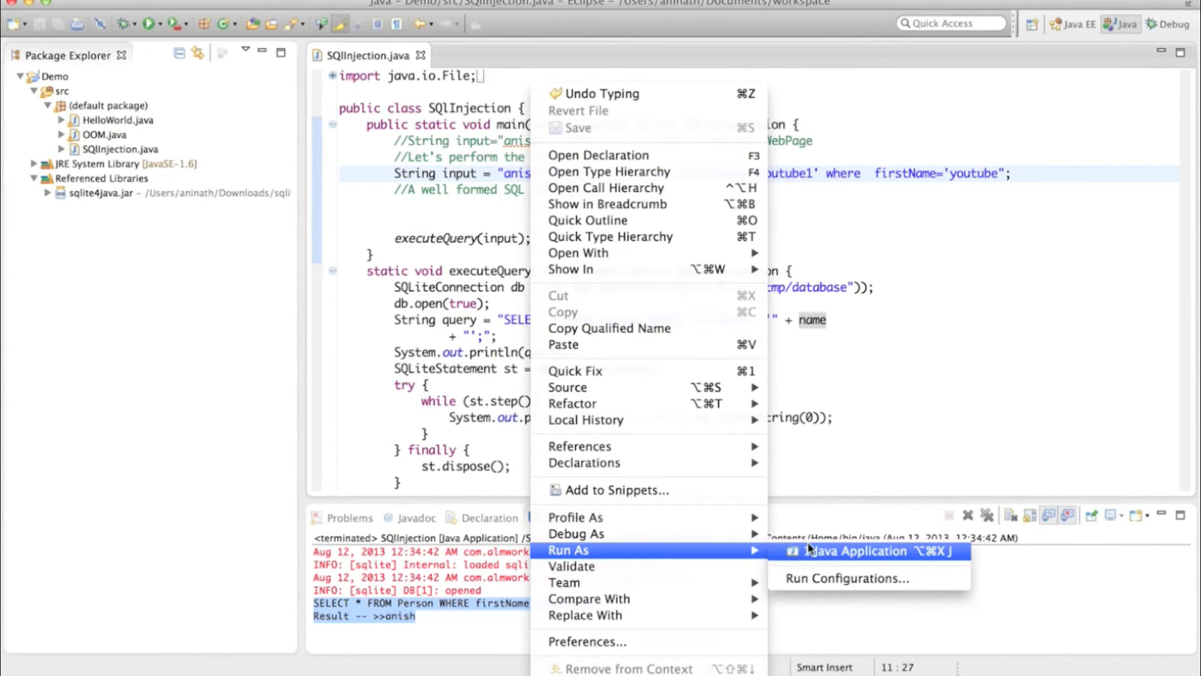
# Run the injected SQLInjection, printing the SELECT-plus-update query, then switch to the sqlite3 terminal
pyautogui.click(856, 550)
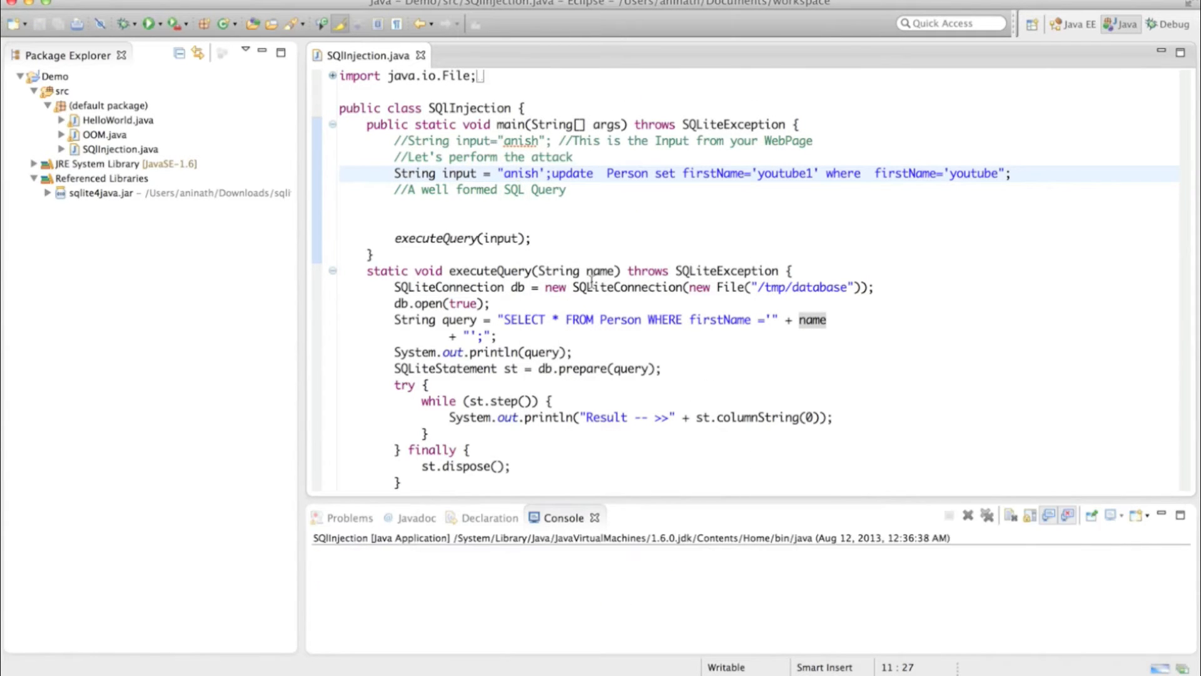
pyautogui.click(153, 25)
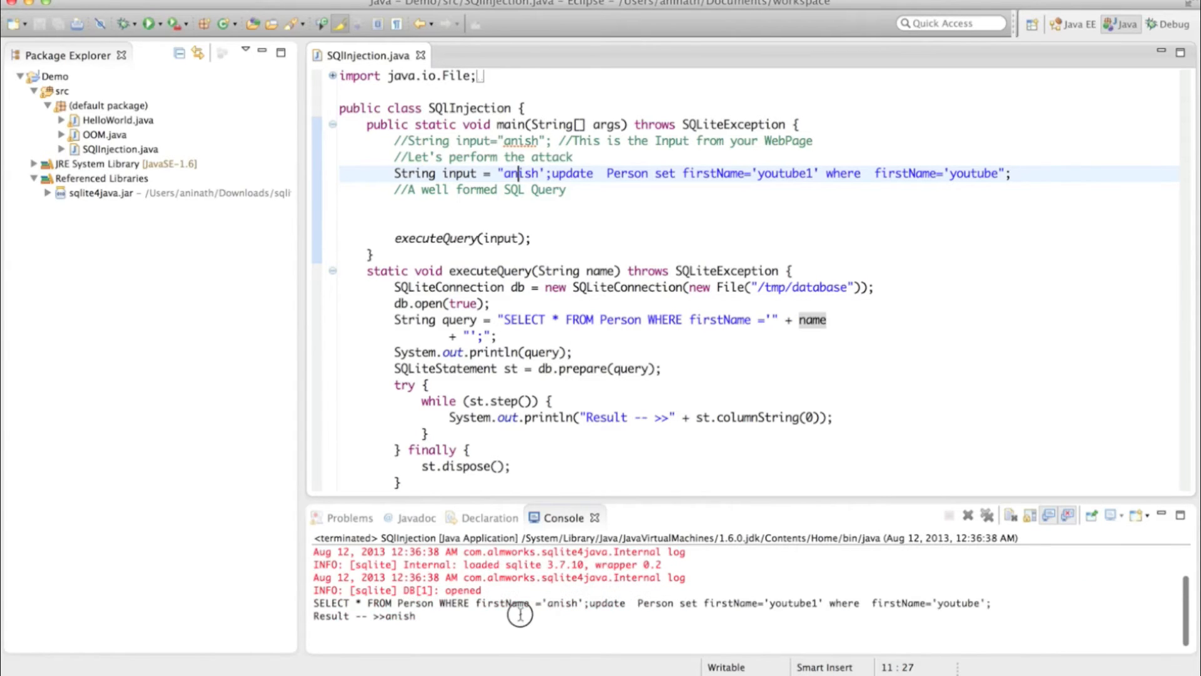
pyautogui.moveTo(435, 605)
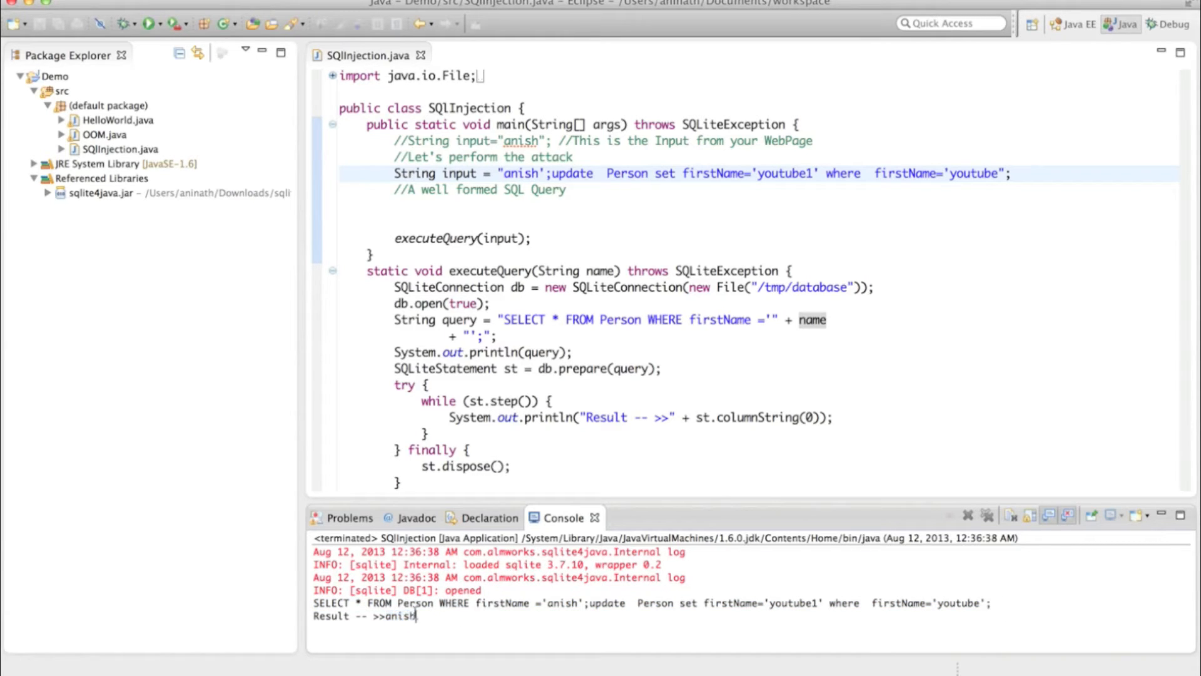
pyautogui.doubleClick(607, 603)
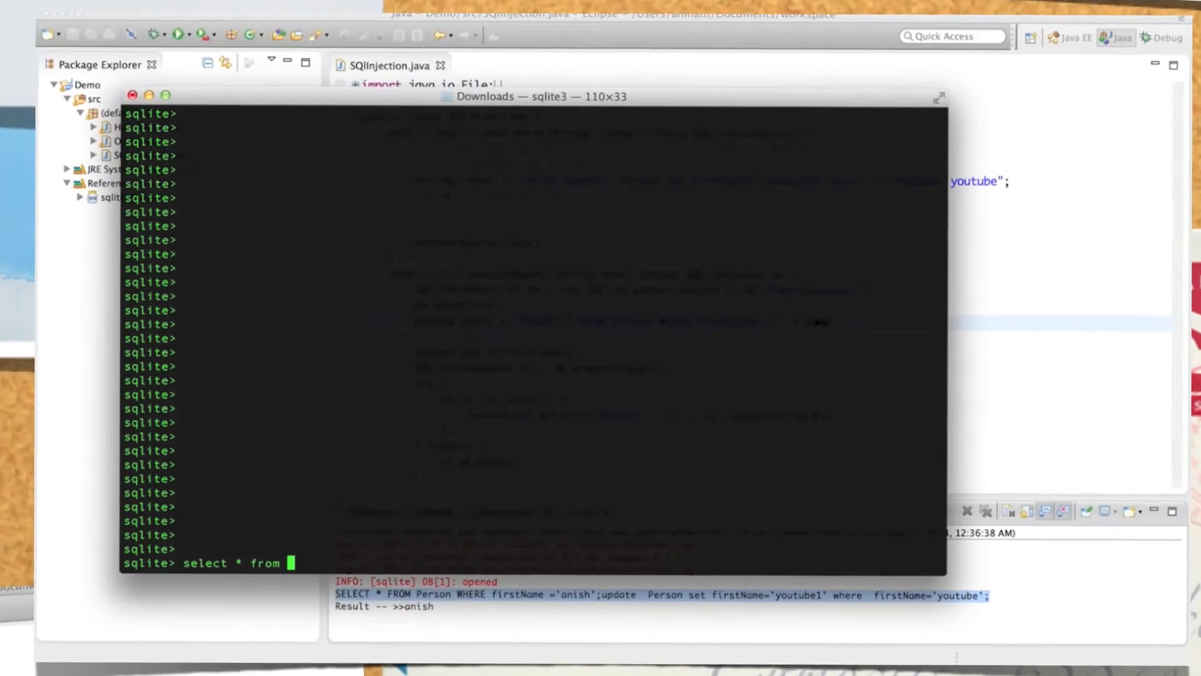
# Run select * from Person; showing anish, youtube1 and sqlInjected rows, then return to Eclipse
pyautogui.write('Perso')
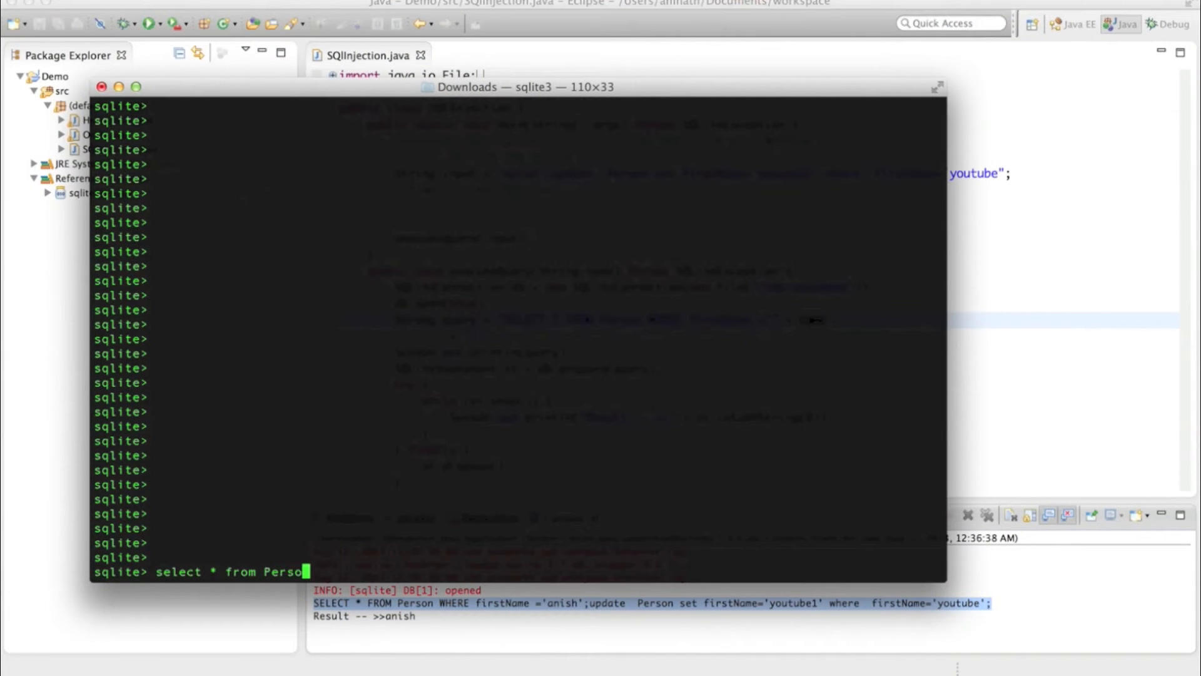
pyautogui.press('Return')
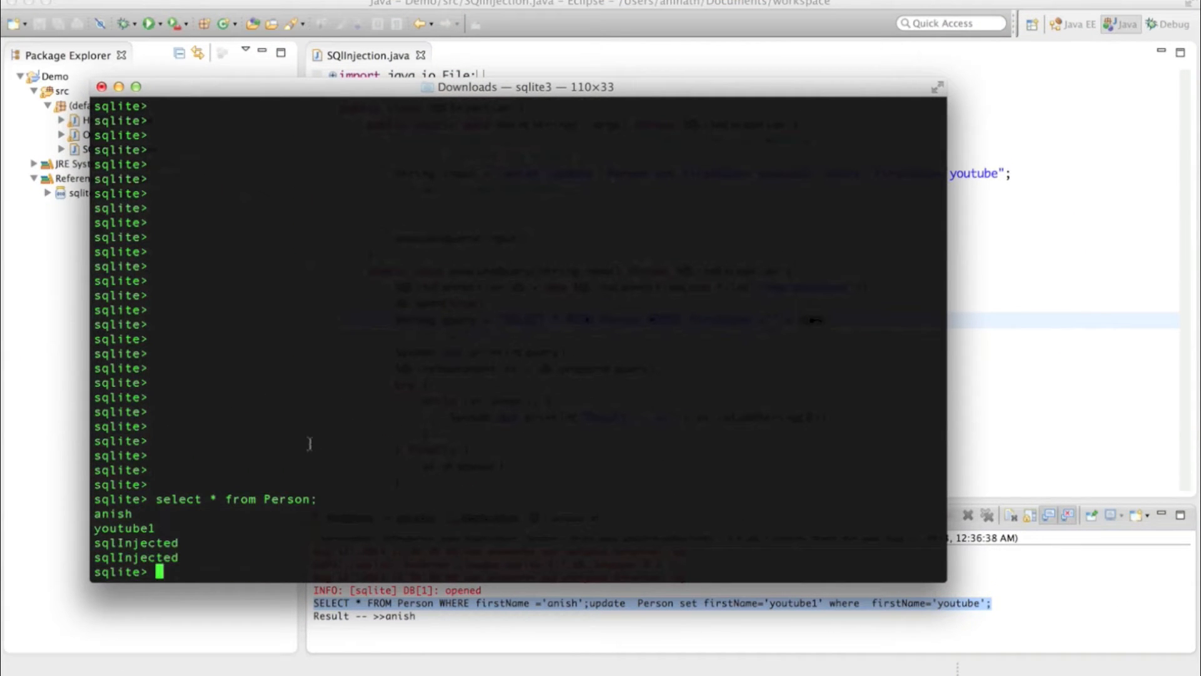
pyautogui.doubleClick(124, 526)
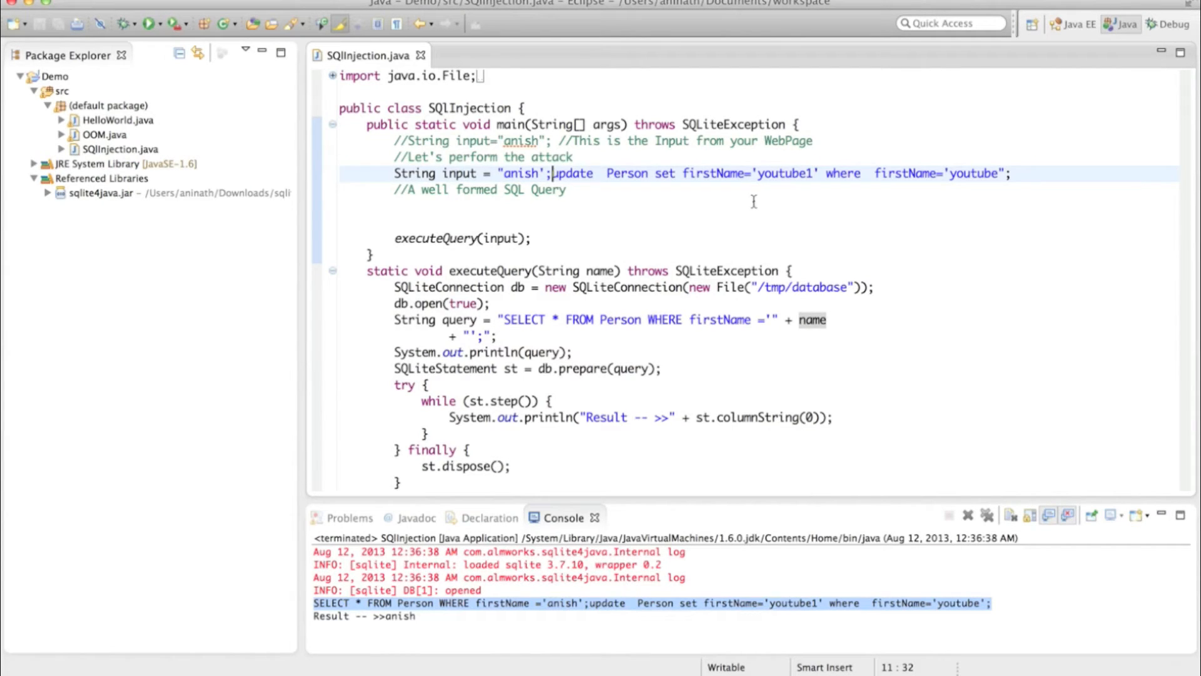
# Set input to "anish';Delete from Person" and run SQLInjection as a Java Application
pyautogui.write('S')
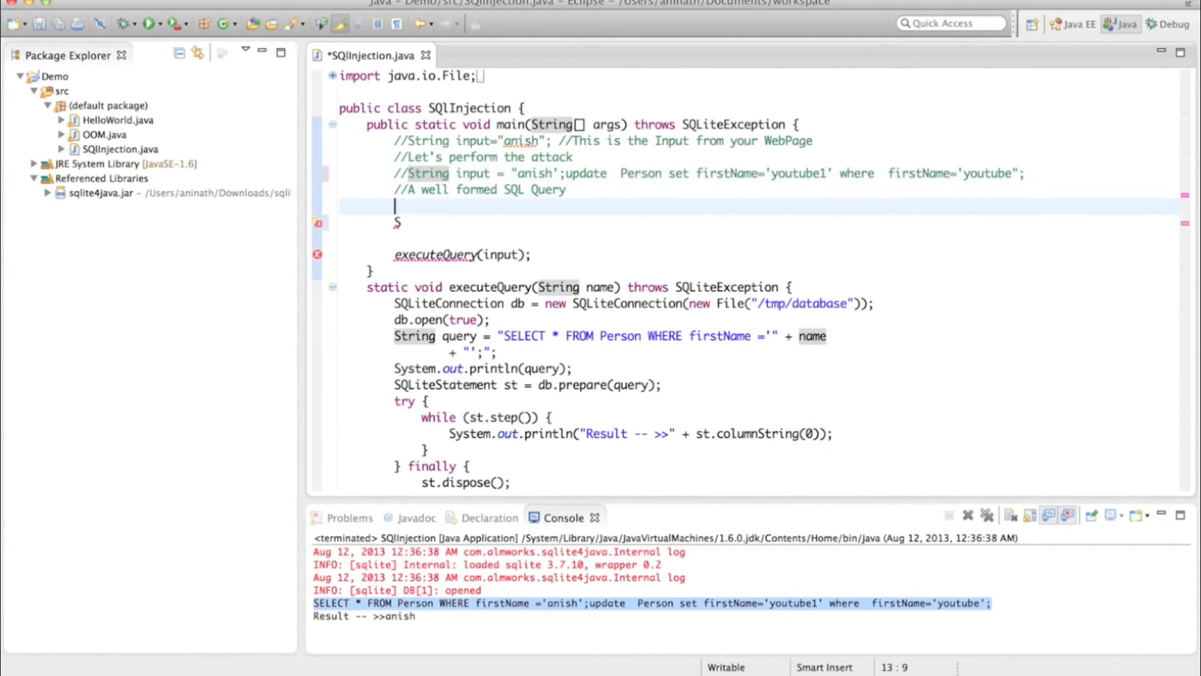
pyautogui.write('String input = "anish\';Delete from   Person";')
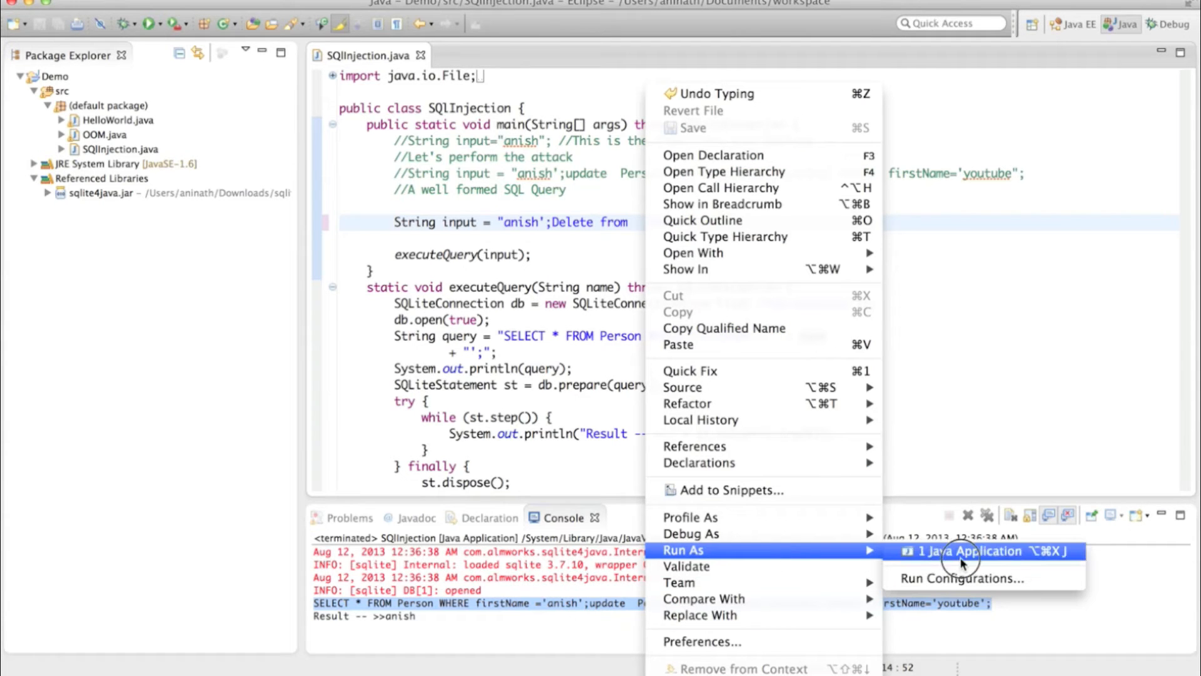
pyautogui.click(971, 550)
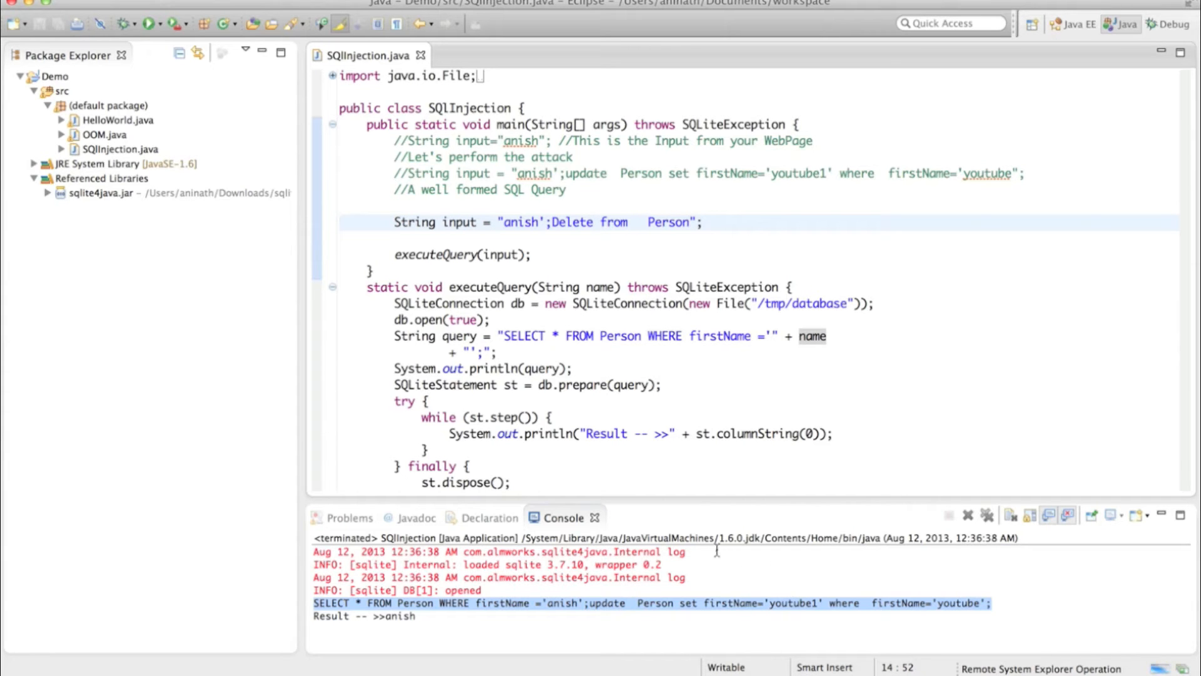
pyautogui.click(148, 25)
pyautogui.write('sele')
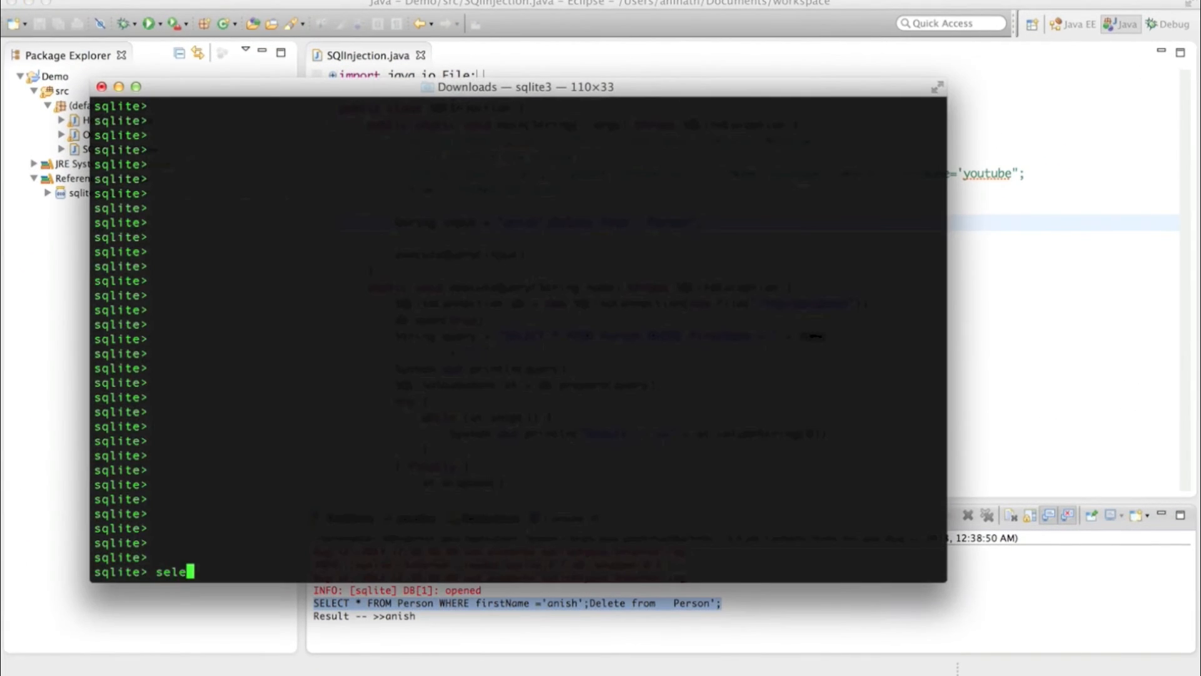
# Run select * from Person; showing the table now returns no rows, then return to Eclipse
pyautogui.write('ct * fro')
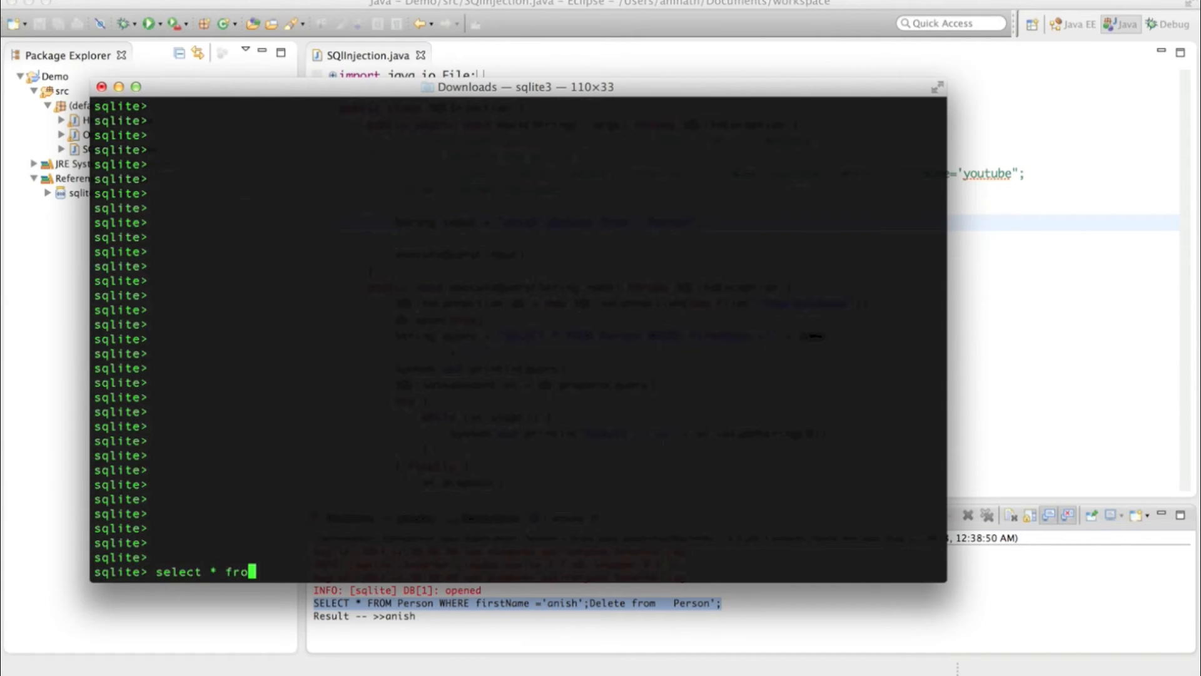
pyautogui.write('m Person;')
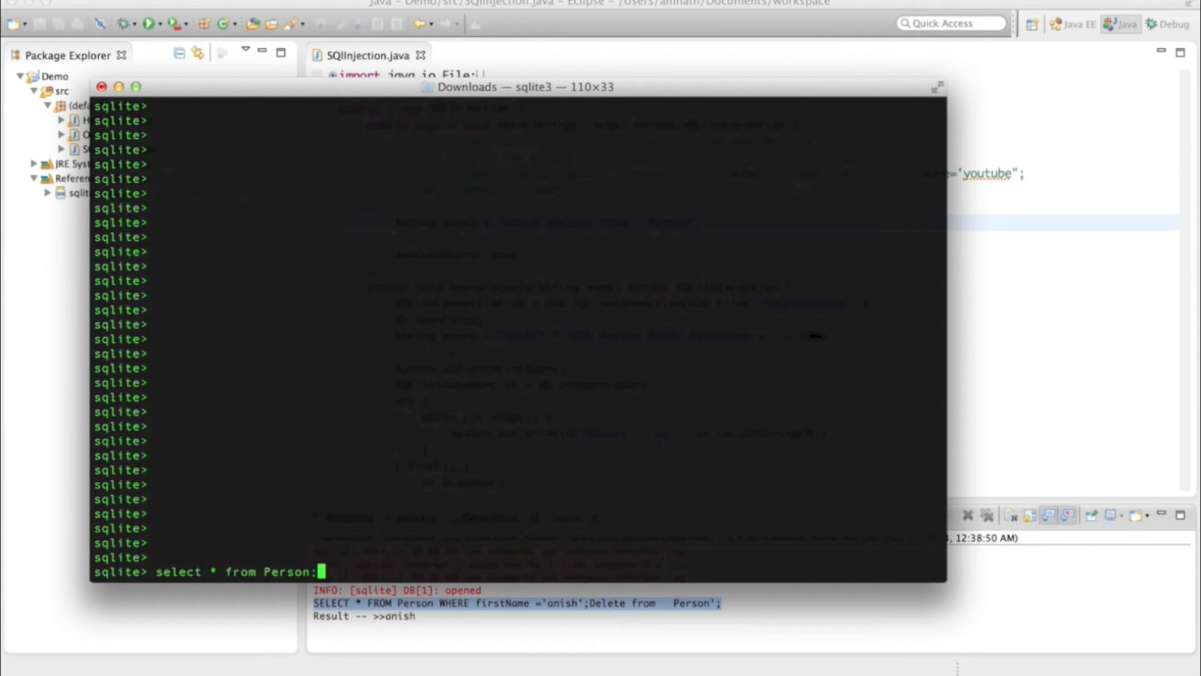
pyautogui.press('Return')
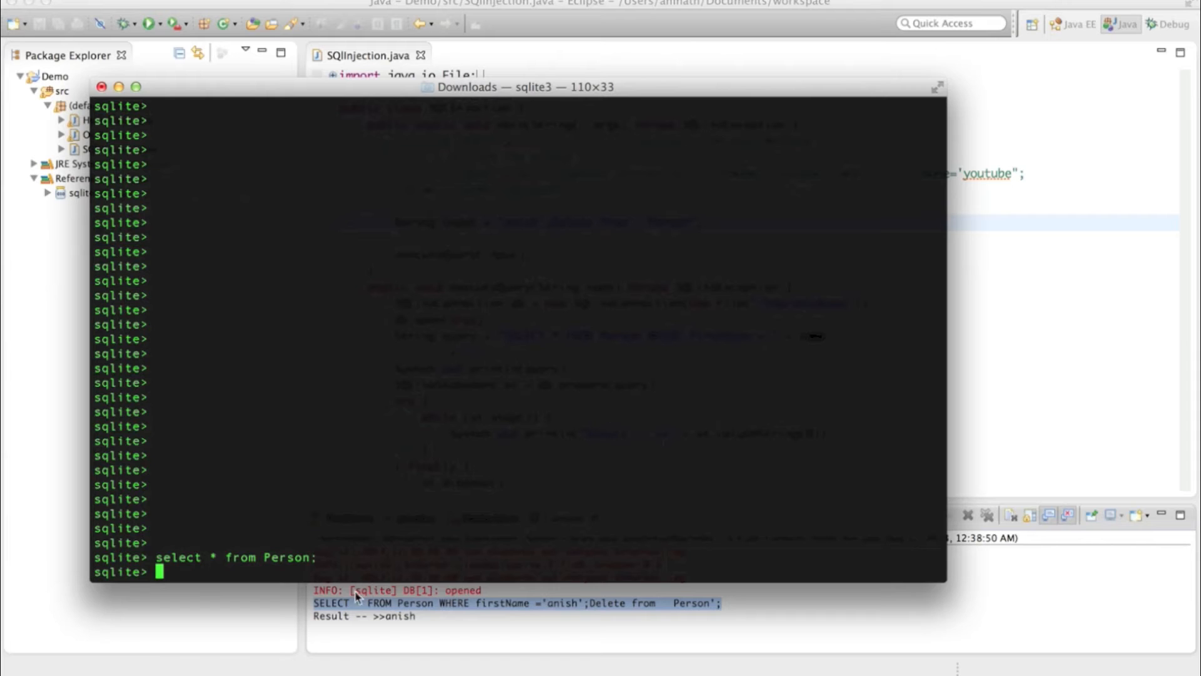
pyautogui.doubleClick(288, 557)
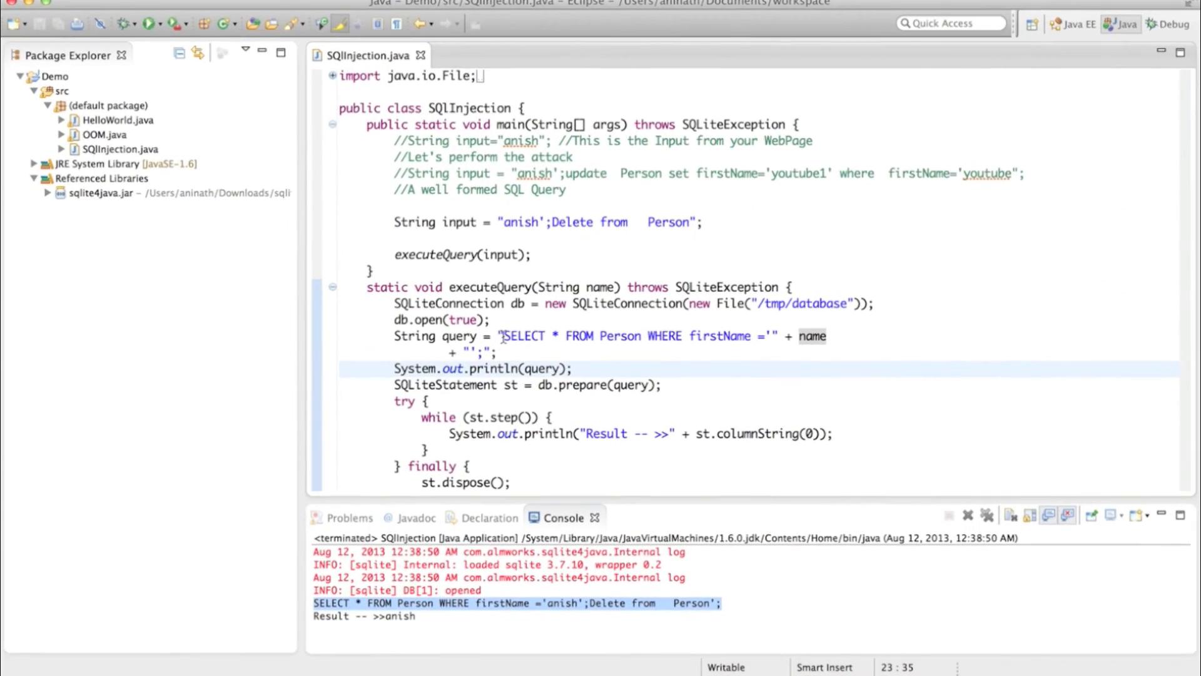
pyautogui.click(575, 368)
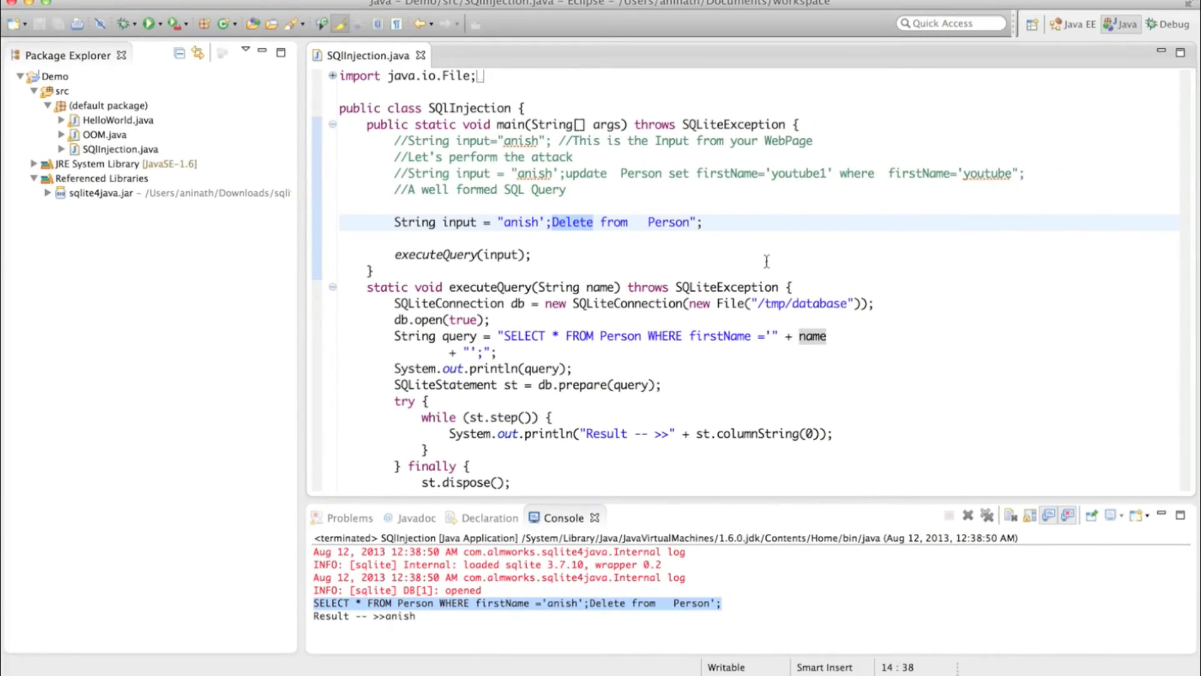
pyautogui.write('Drop')
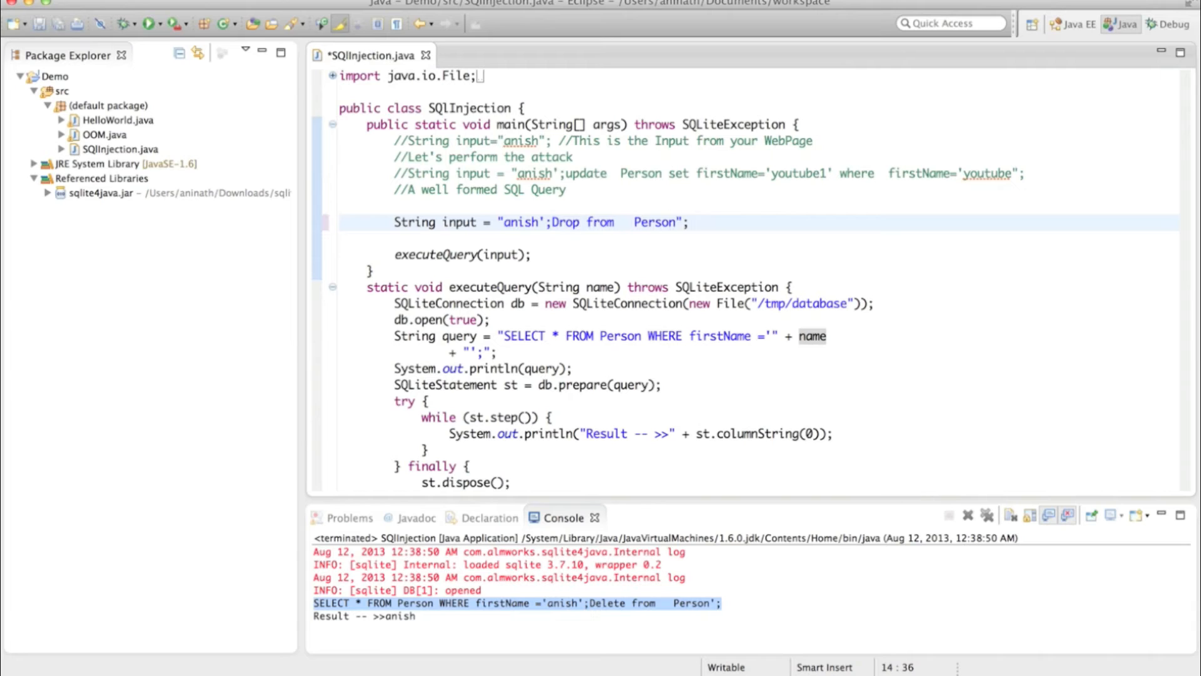
pyautogui.write('table')
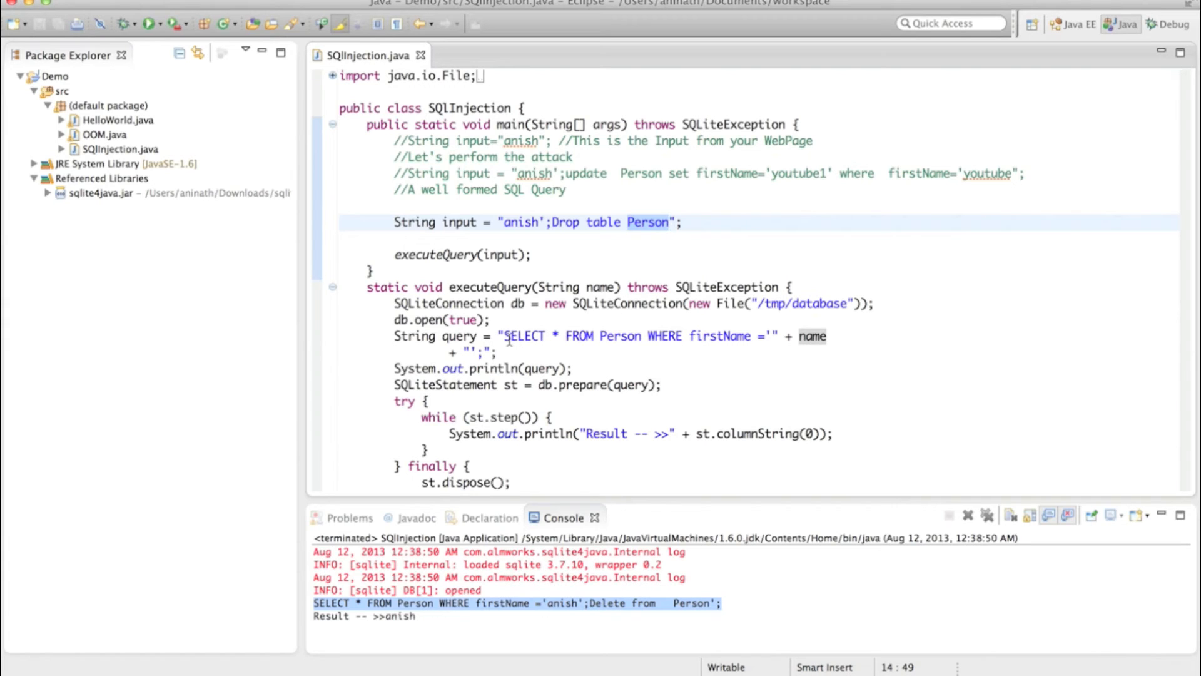
pyautogui.click(627, 335)
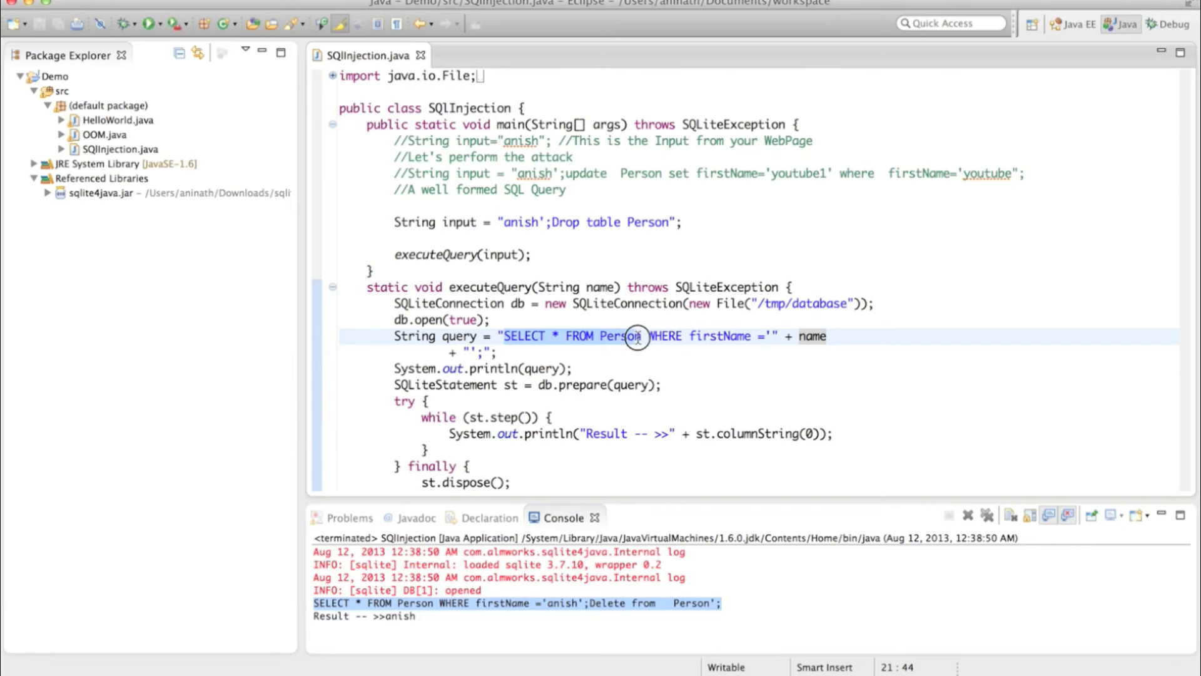
pyautogui.moveTo(673, 336)
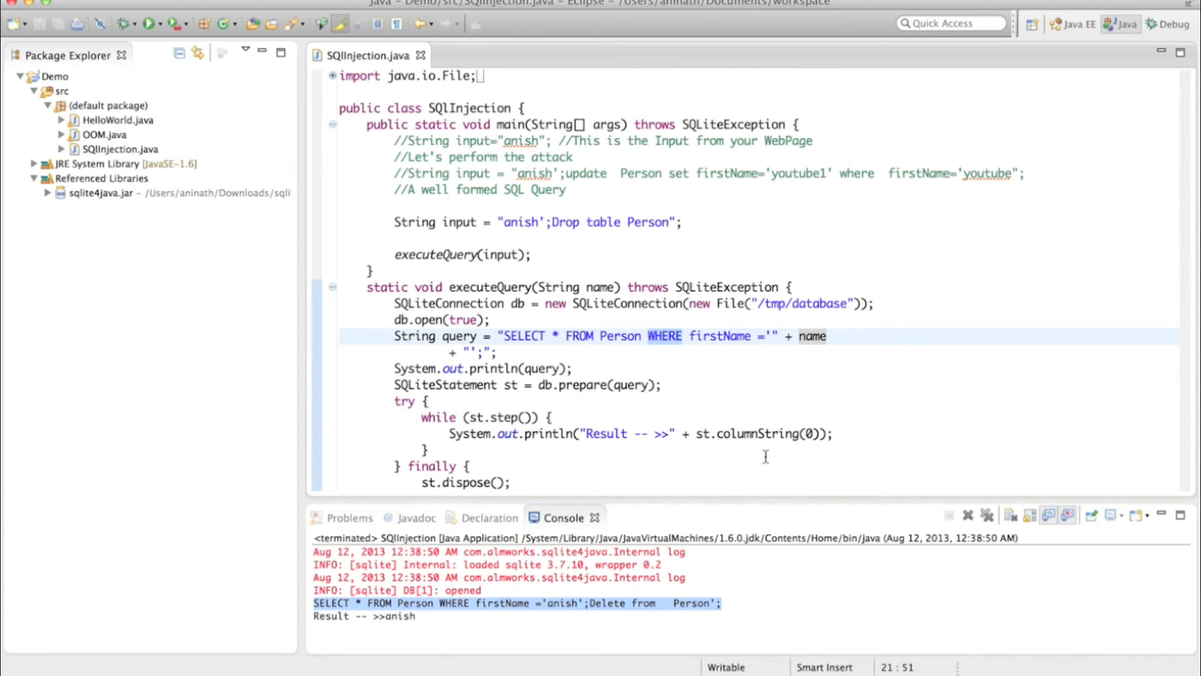
pyautogui.moveTo(741, 391)
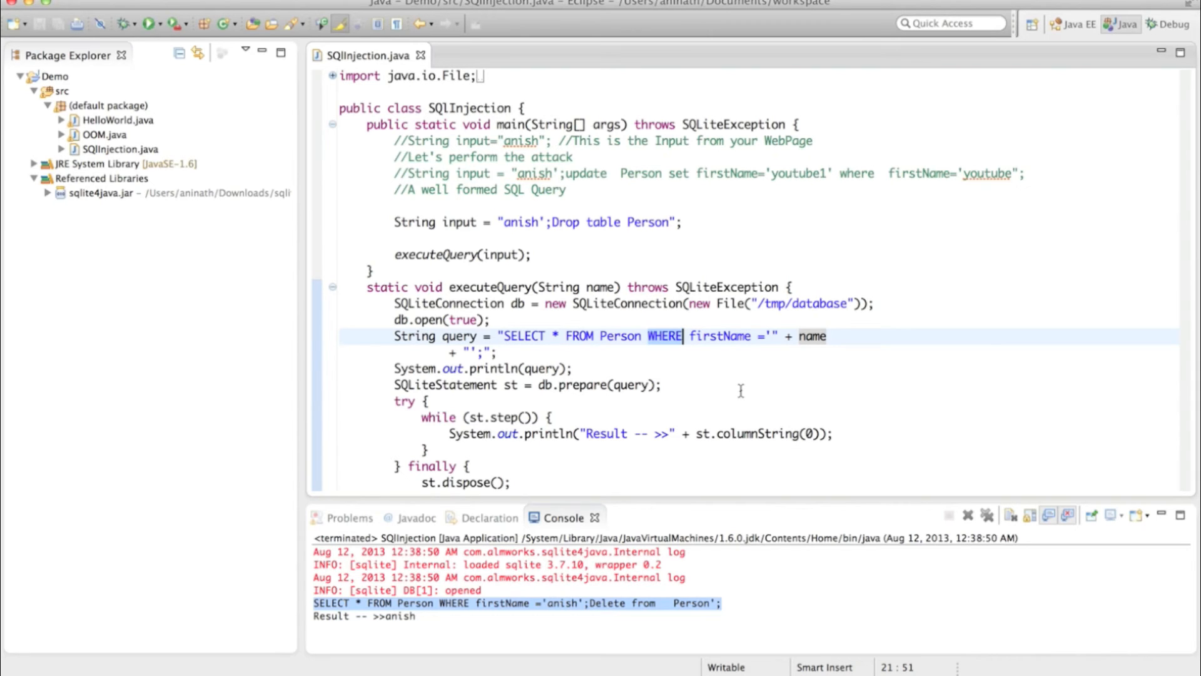
pyautogui.moveTo(568, 464)
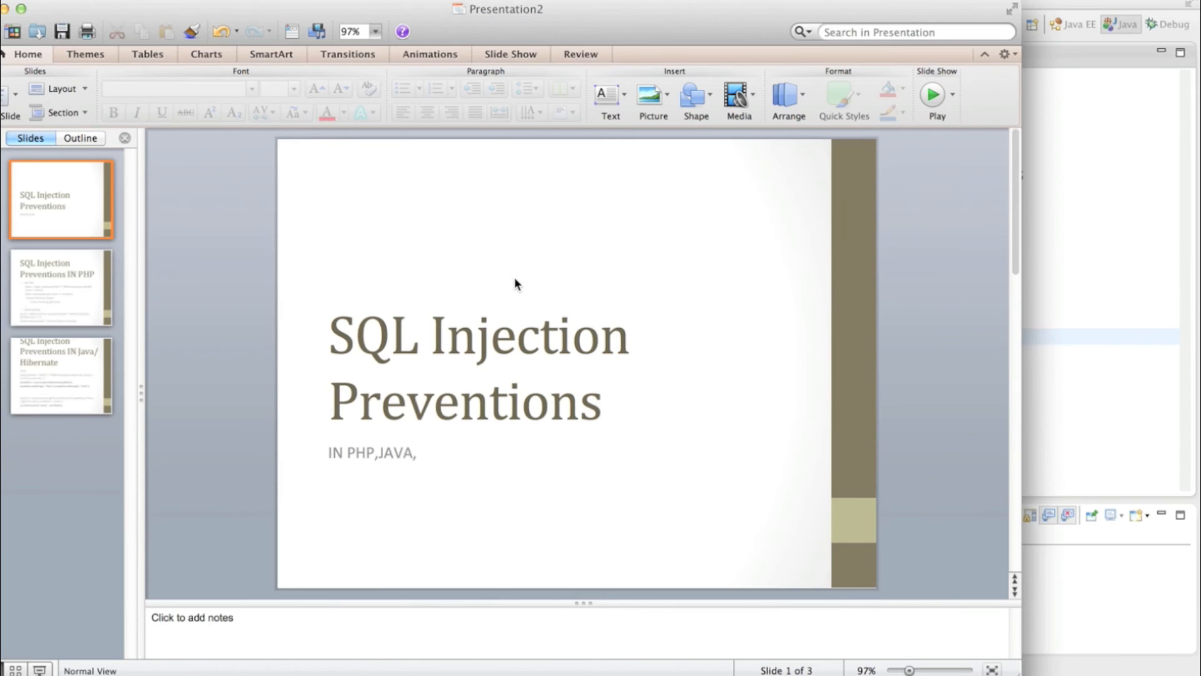
pyautogui.moveTo(254, 448)
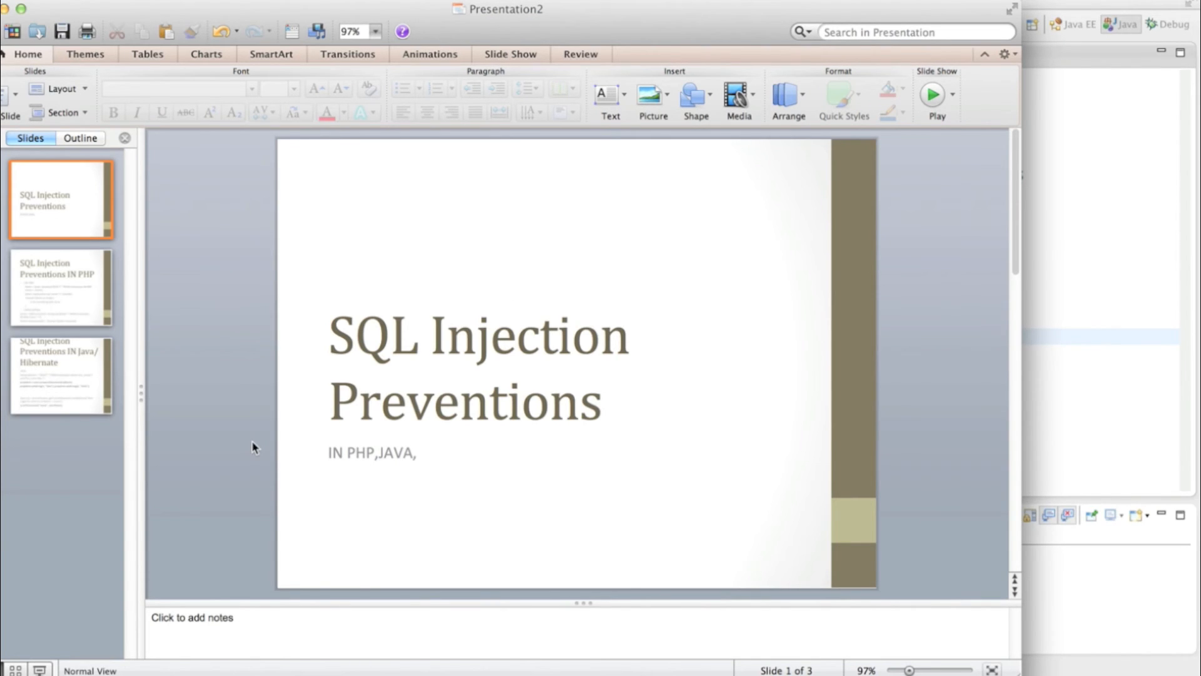
pyautogui.moveTo(695, 33)
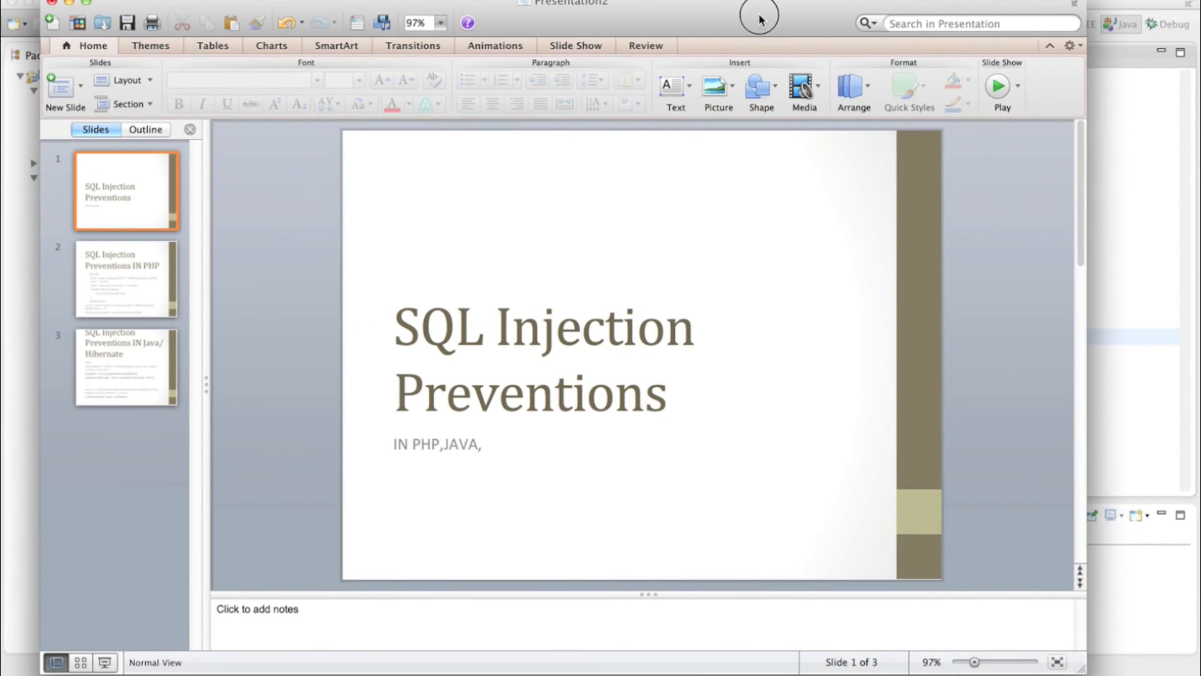
pyautogui.moveTo(654, 242)
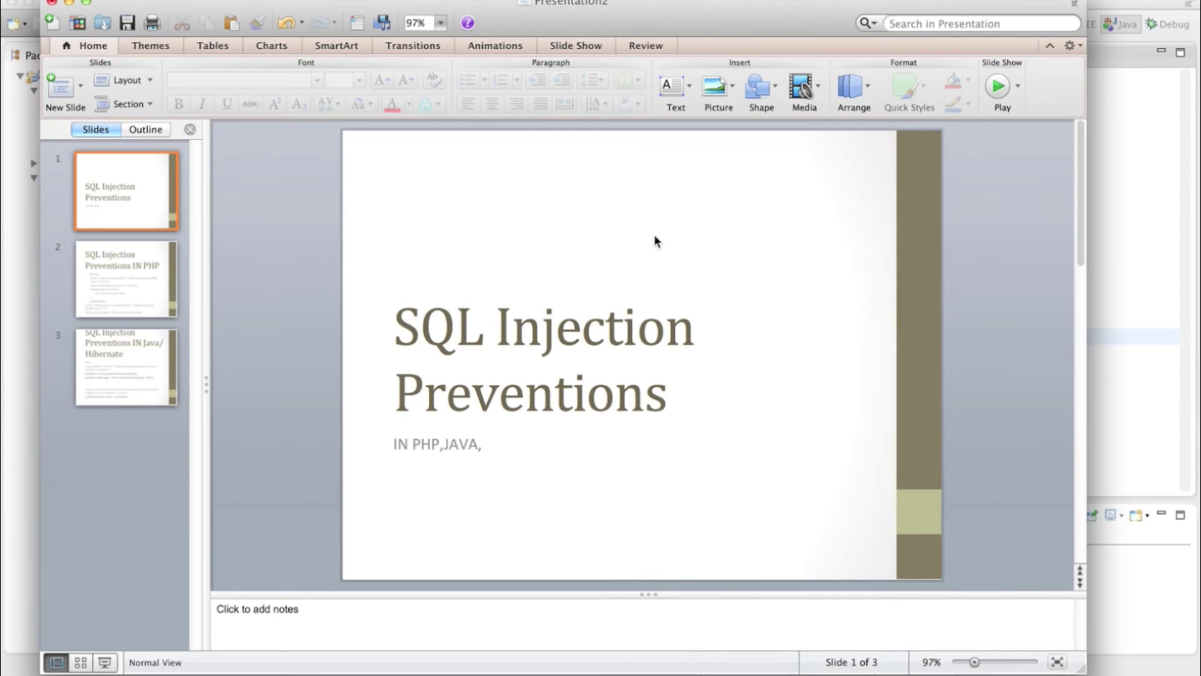
pyautogui.moveTo(184, 293)
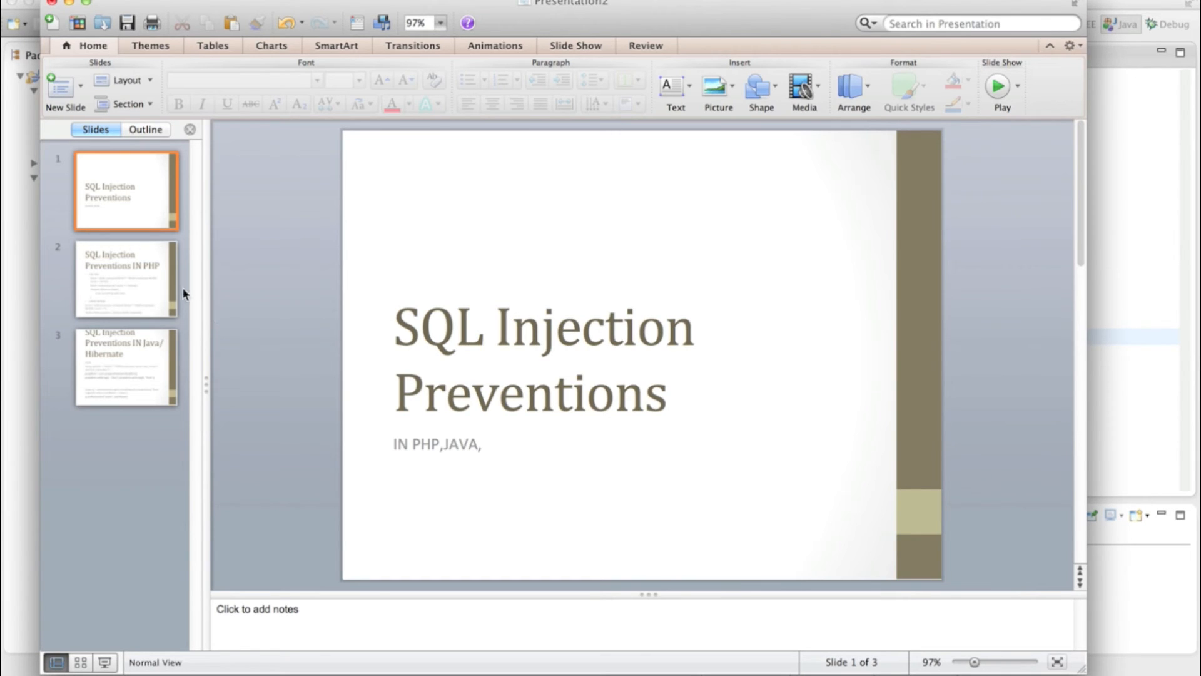
# Go to the second slide, SQL Injection Preventions in PHP
pyautogui.click(125, 278)
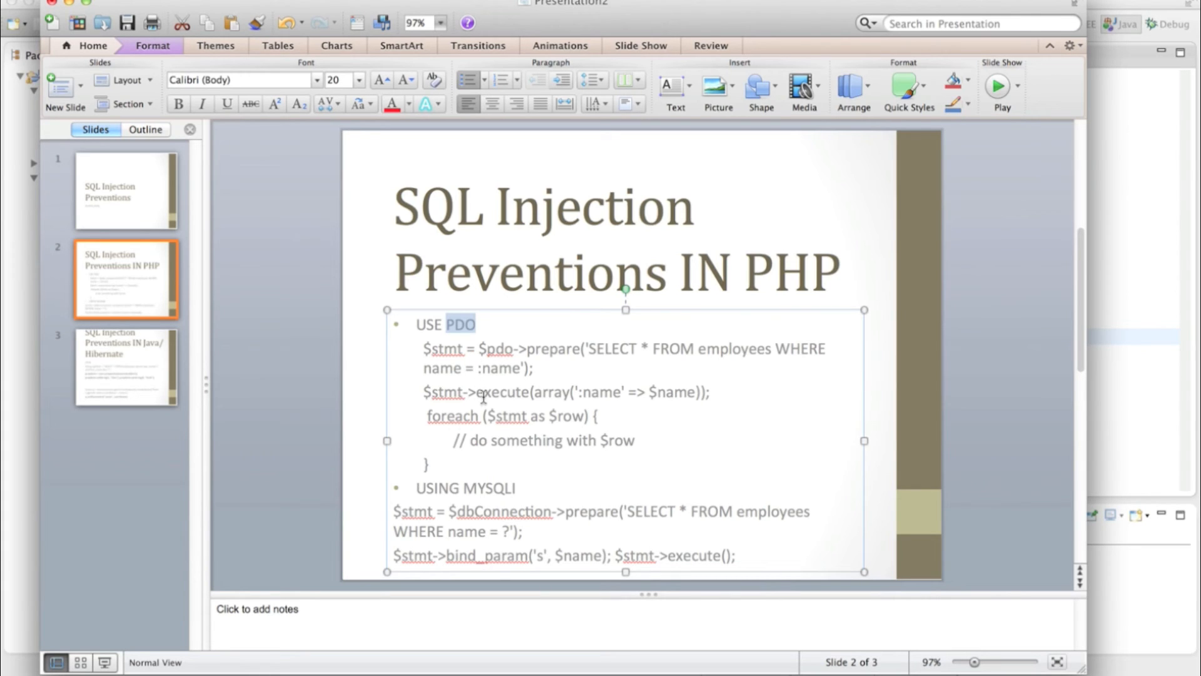
pyautogui.moveTo(582, 389)
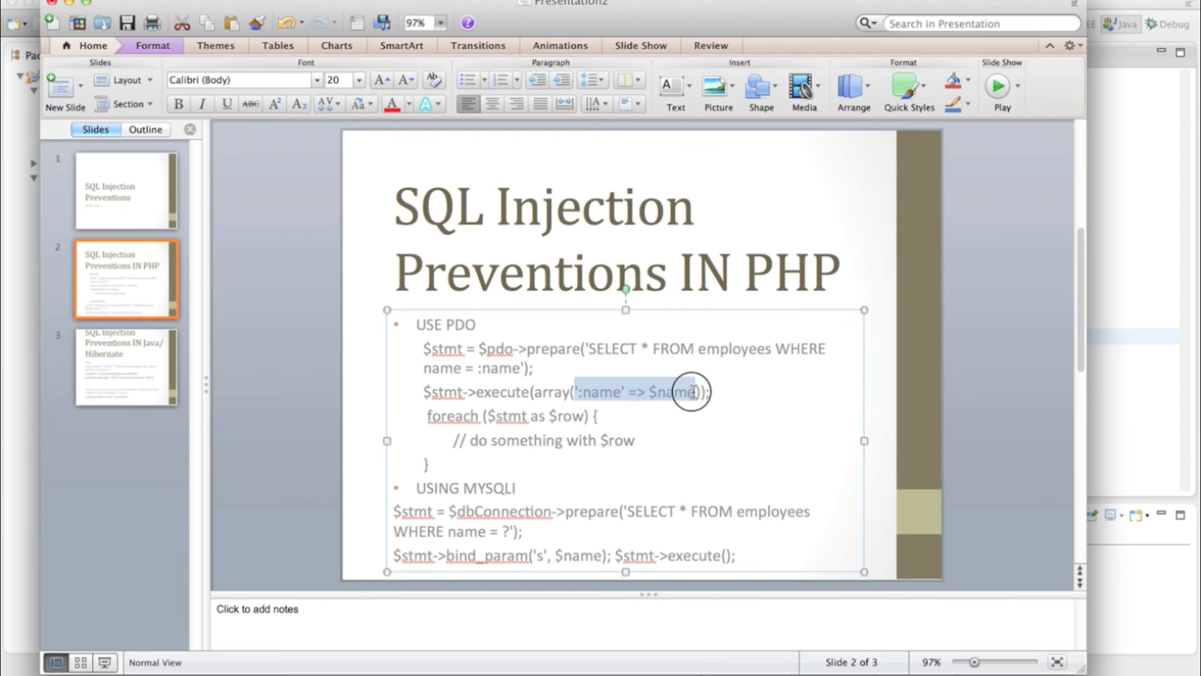
pyautogui.moveTo(499, 500)
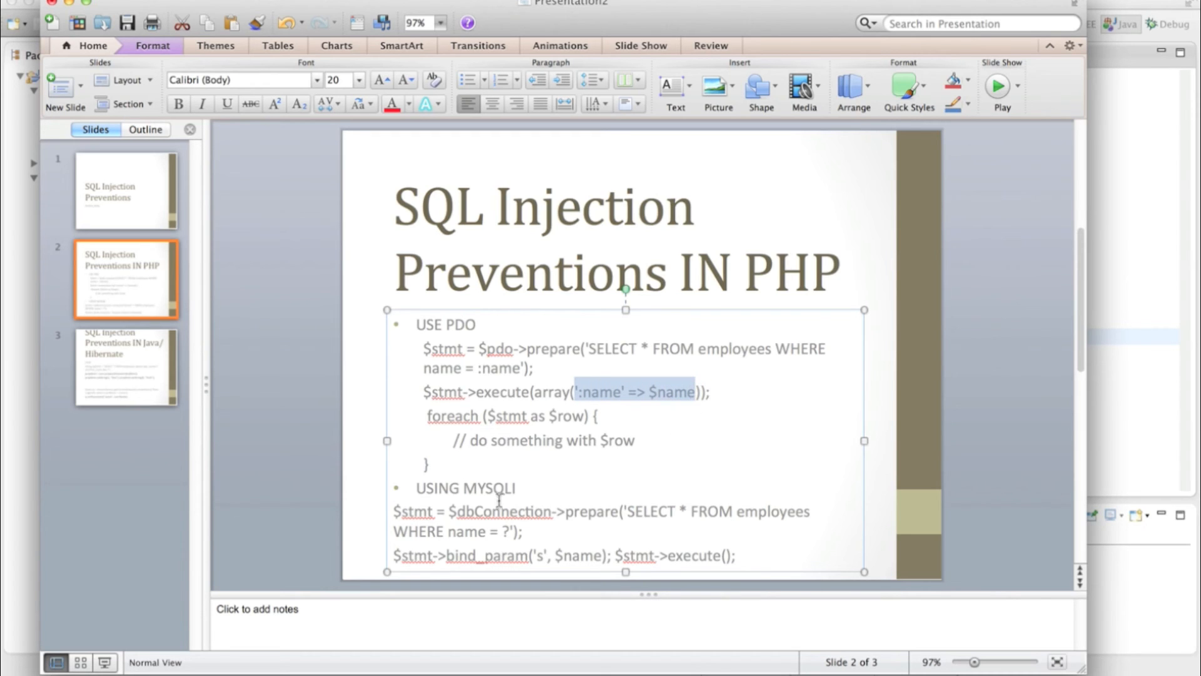
# Highlight MYSQLI and bind_param on the PHP slide, then go to the Java/Hibernate slide
pyautogui.doubleClick(488, 487)
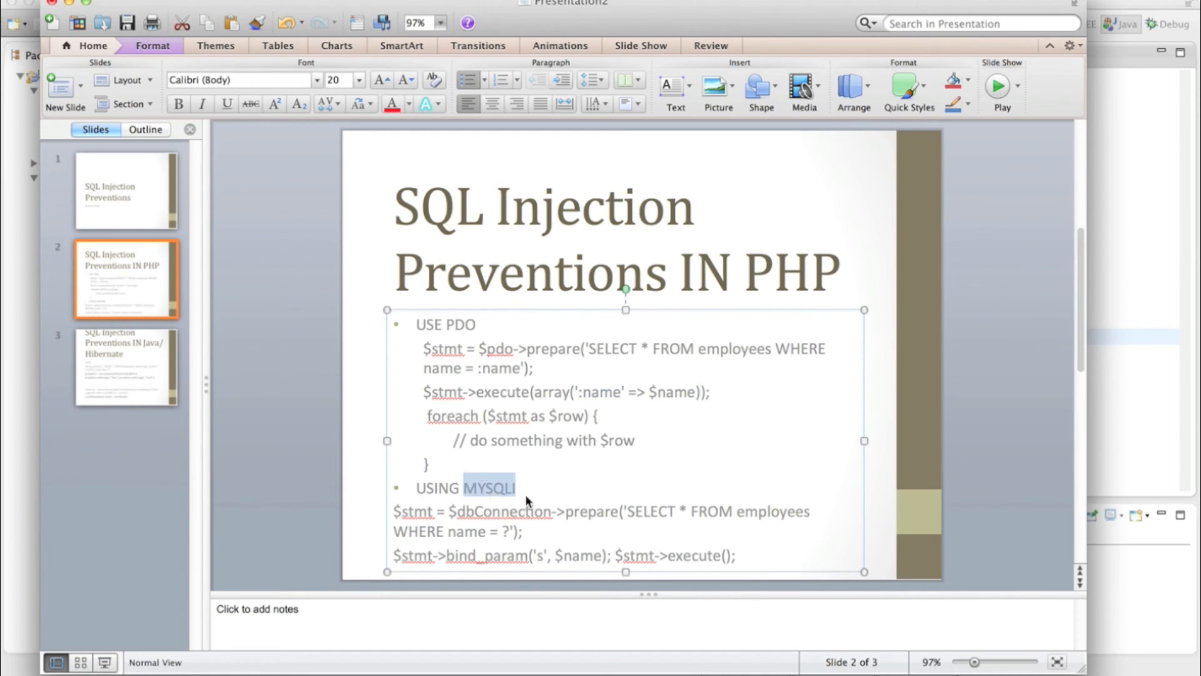
pyautogui.doubleClick(485, 554)
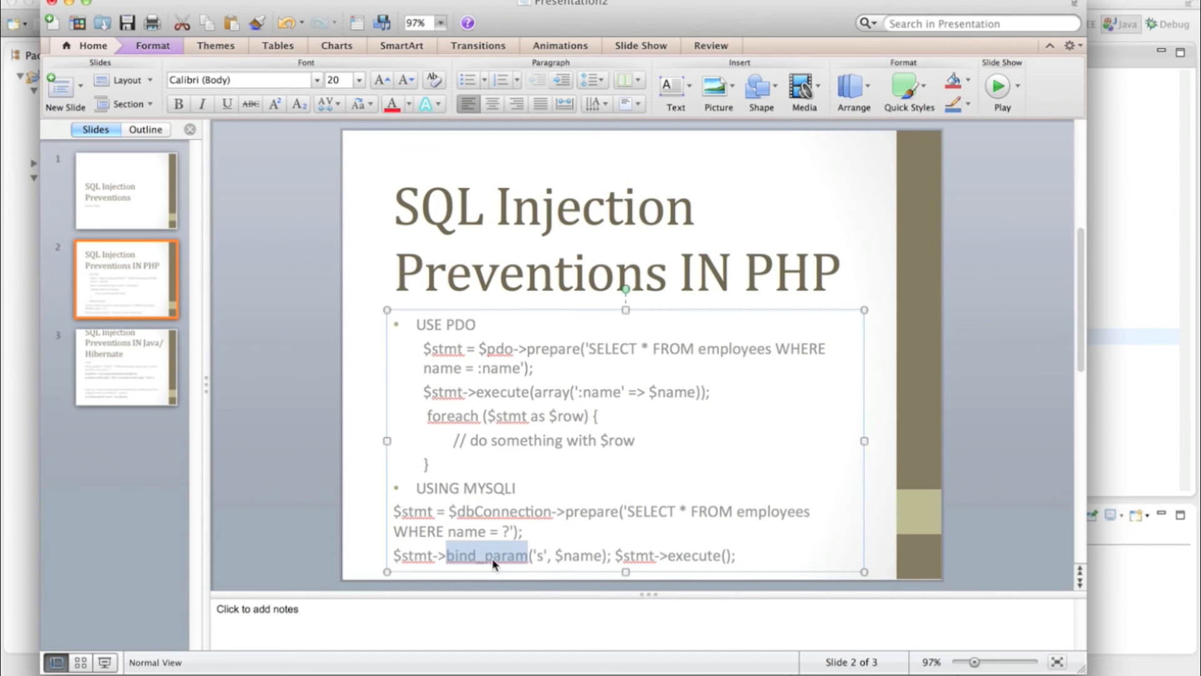
pyautogui.moveTo(370, 446)
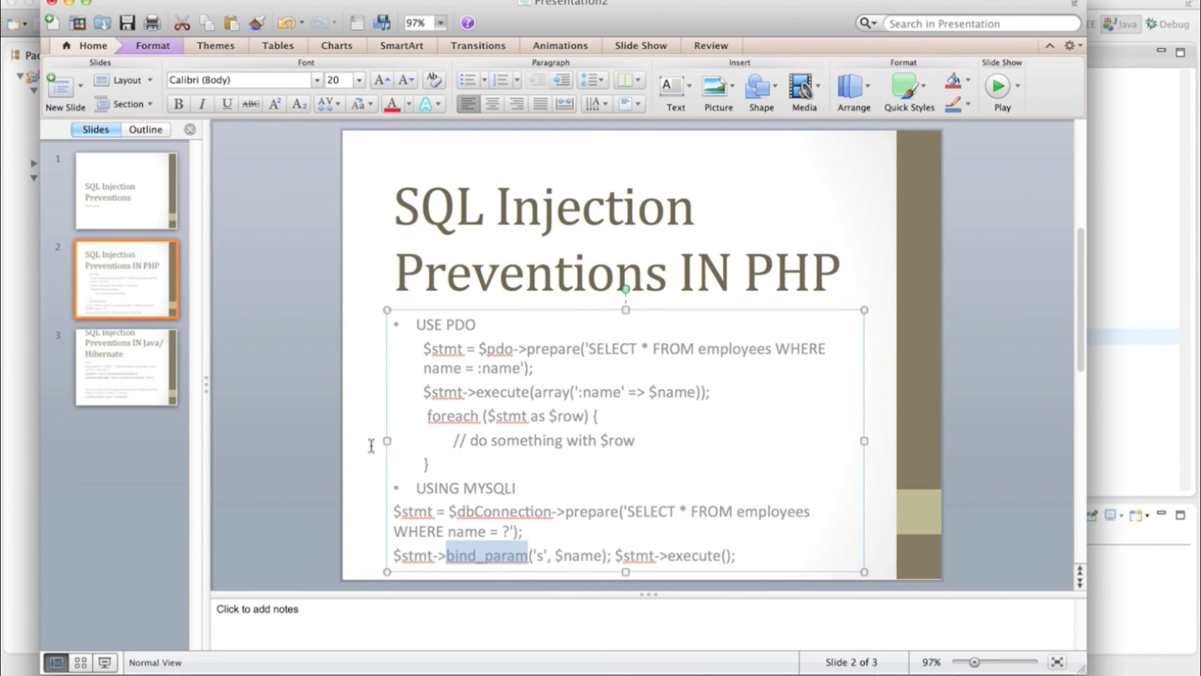
pyautogui.moveTo(149, 378)
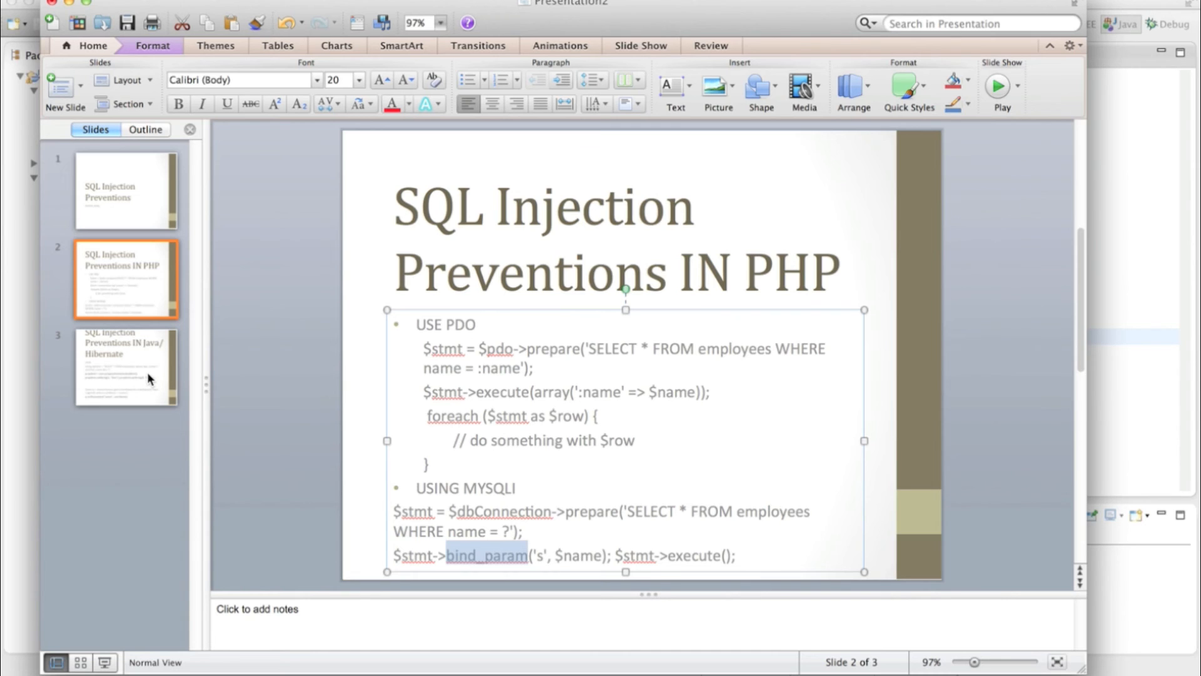
pyautogui.click(125, 367)
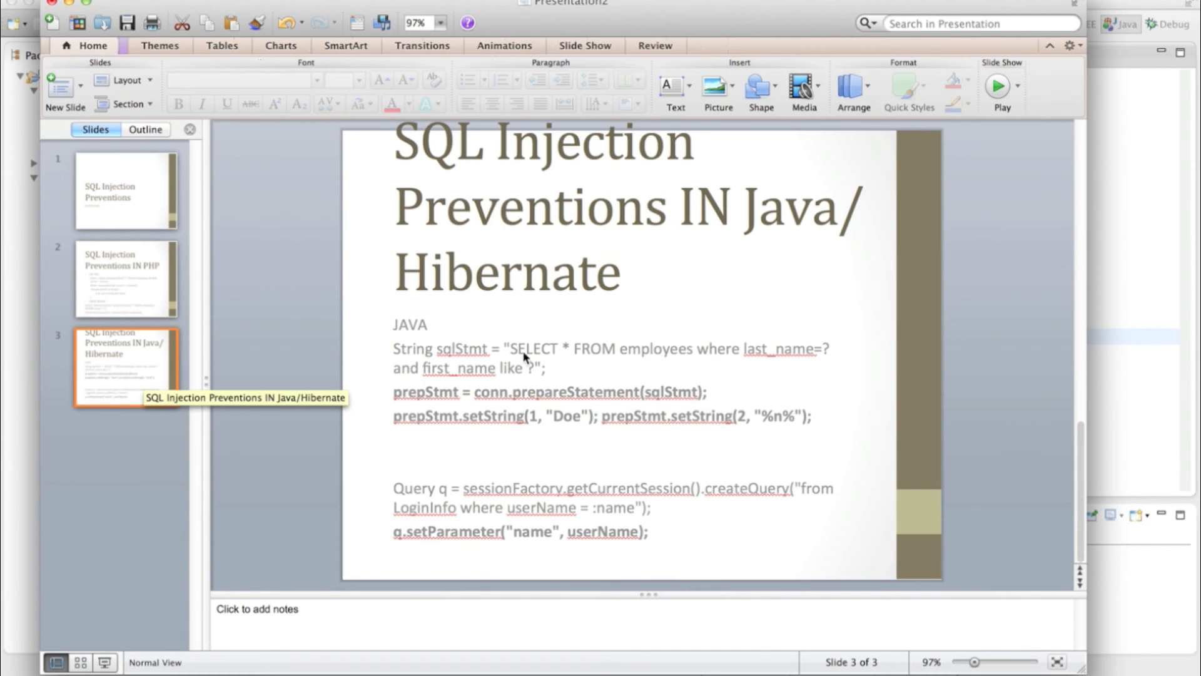
pyautogui.moveTo(488, 422)
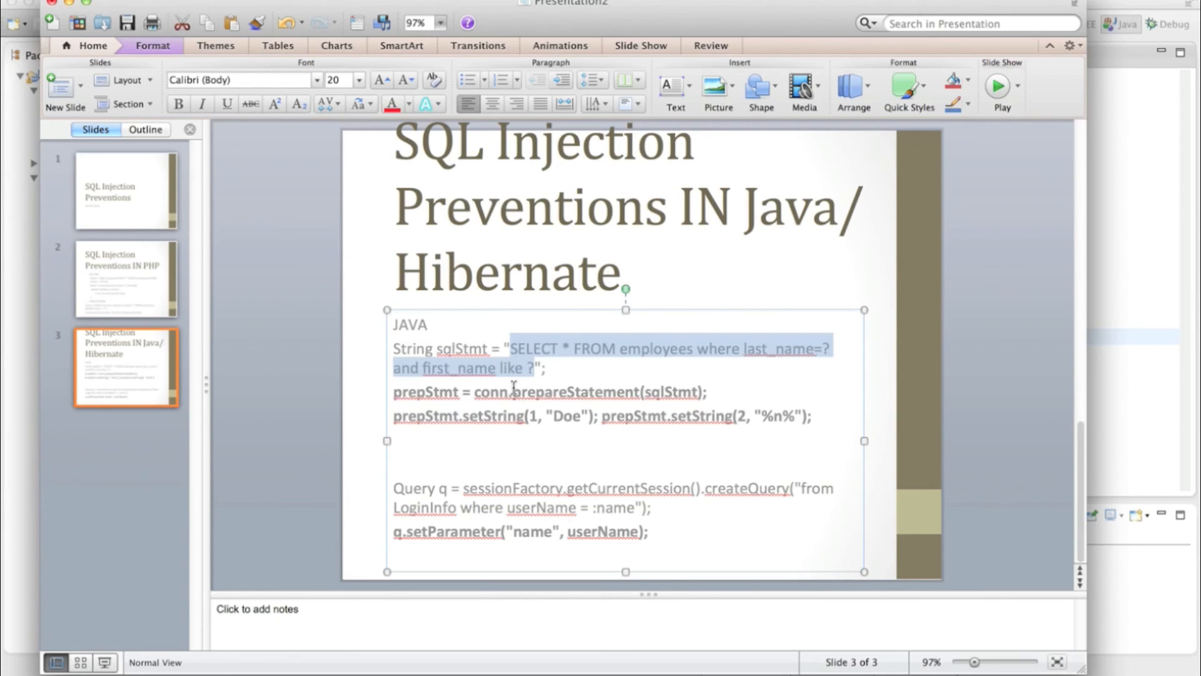
pyautogui.click(567, 392)
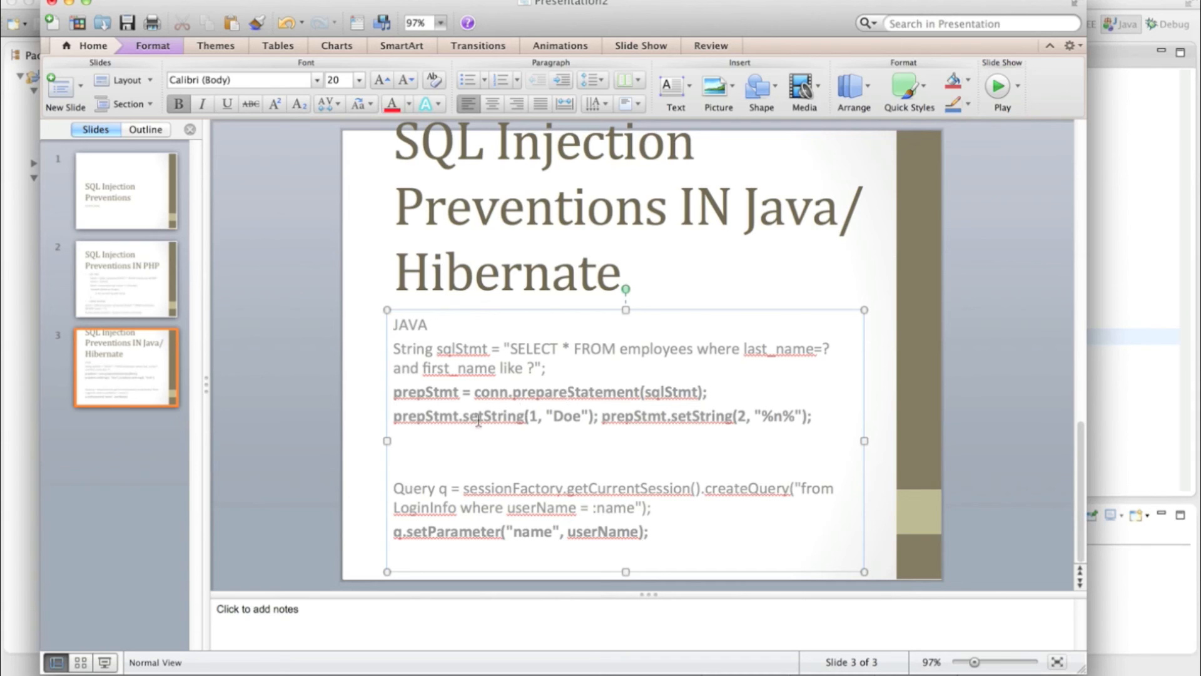
pyautogui.doubleClick(456, 416)
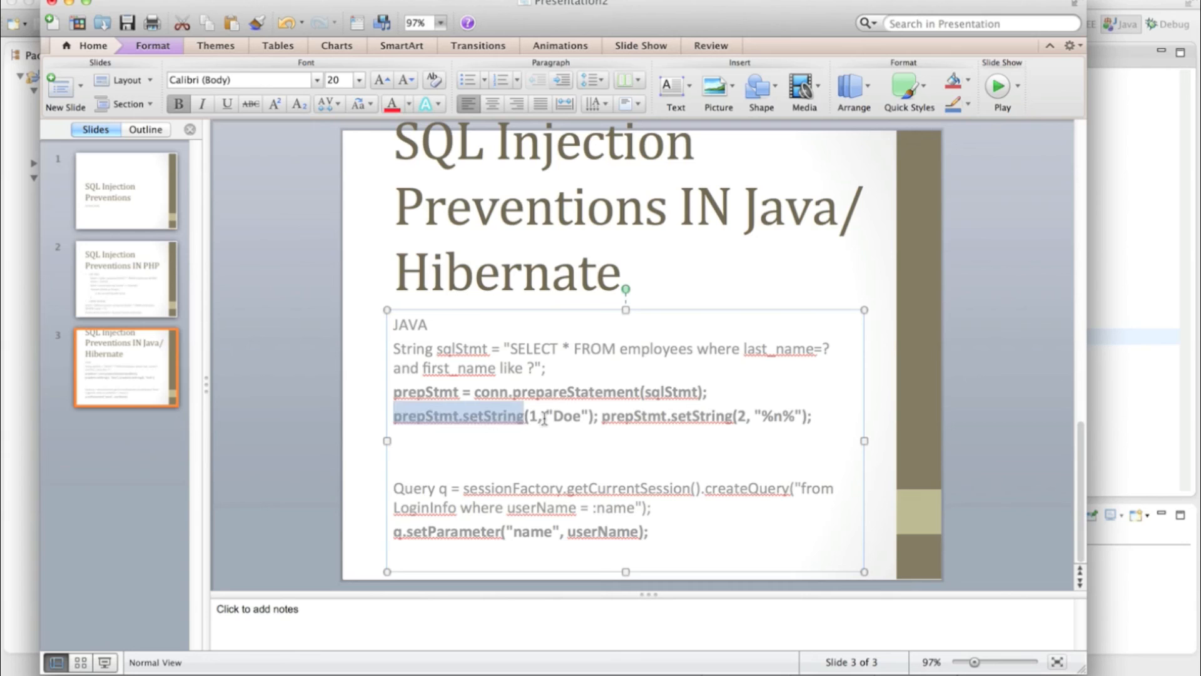
pyautogui.click(505, 487)
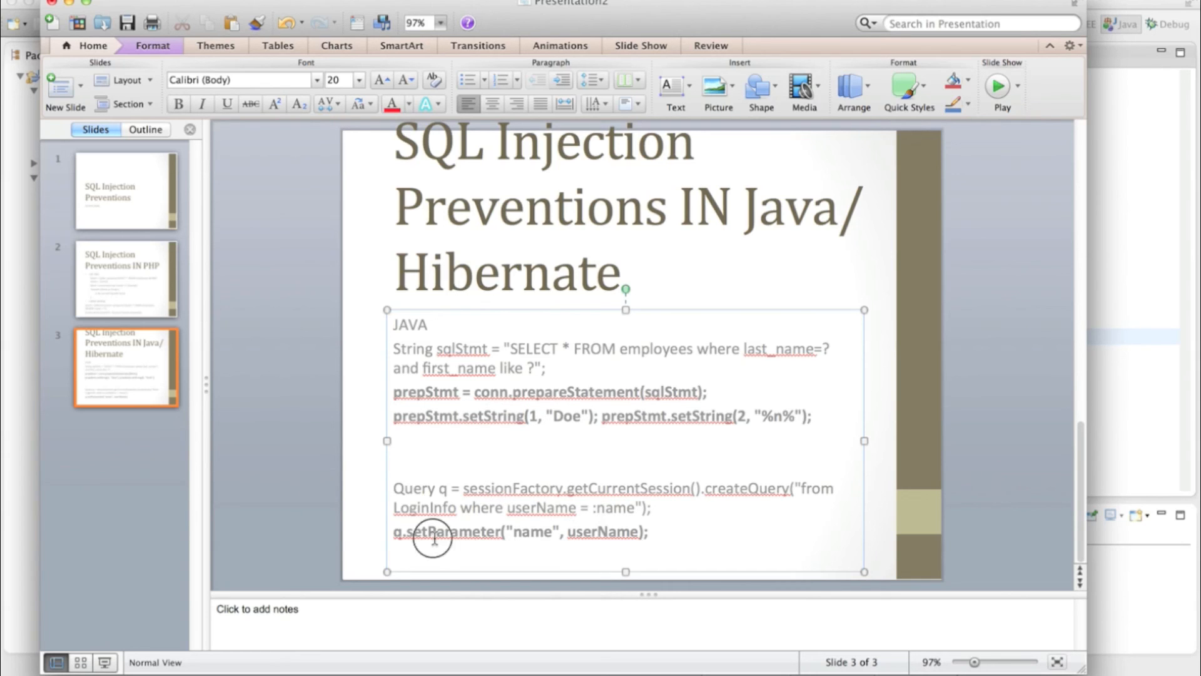
pyautogui.doubleClick(445, 530)
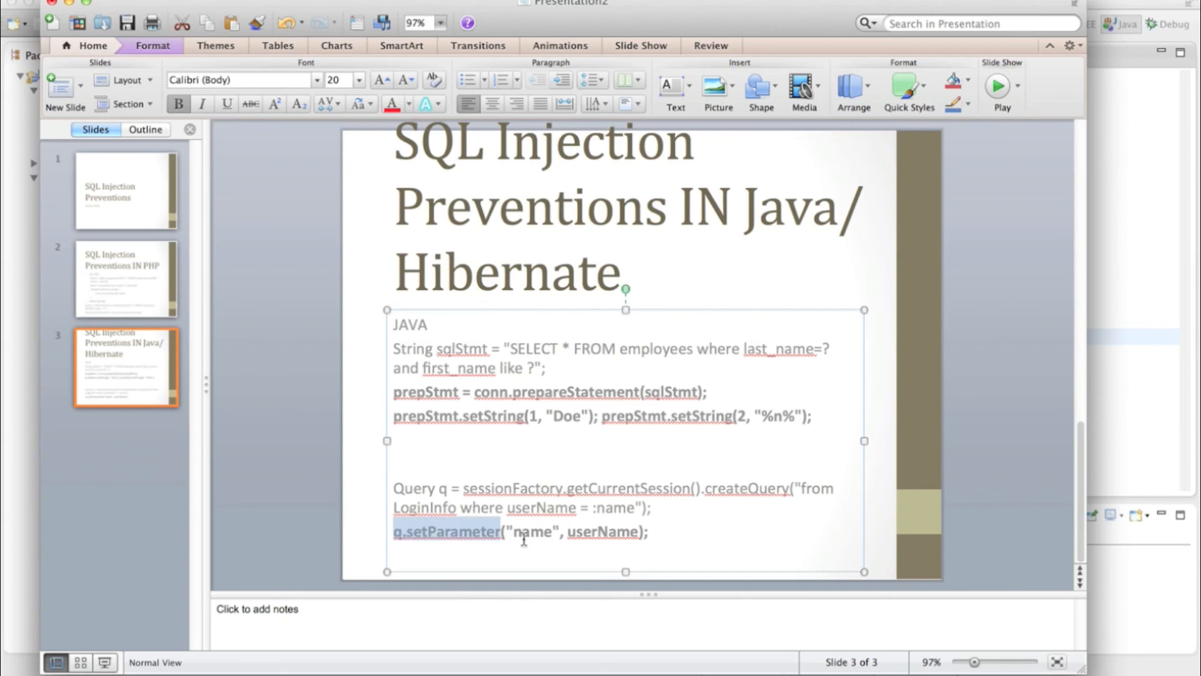
pyautogui.moveTo(688, 527)
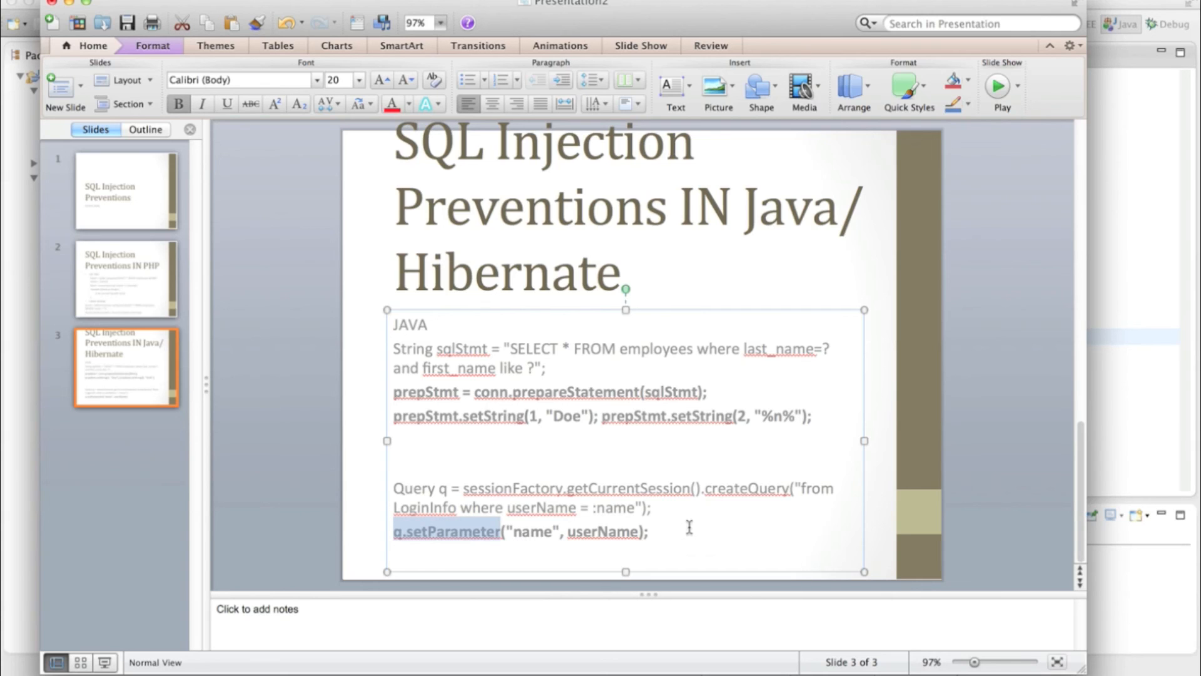